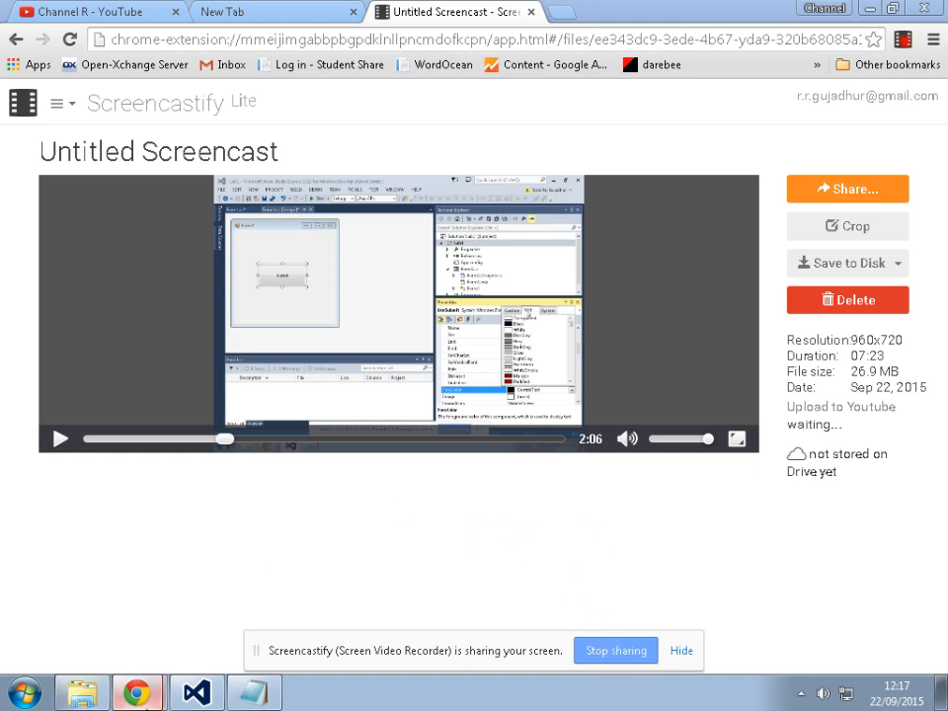
Switch to the Lab1 project and open the Form1.cs code view
click(195, 691)
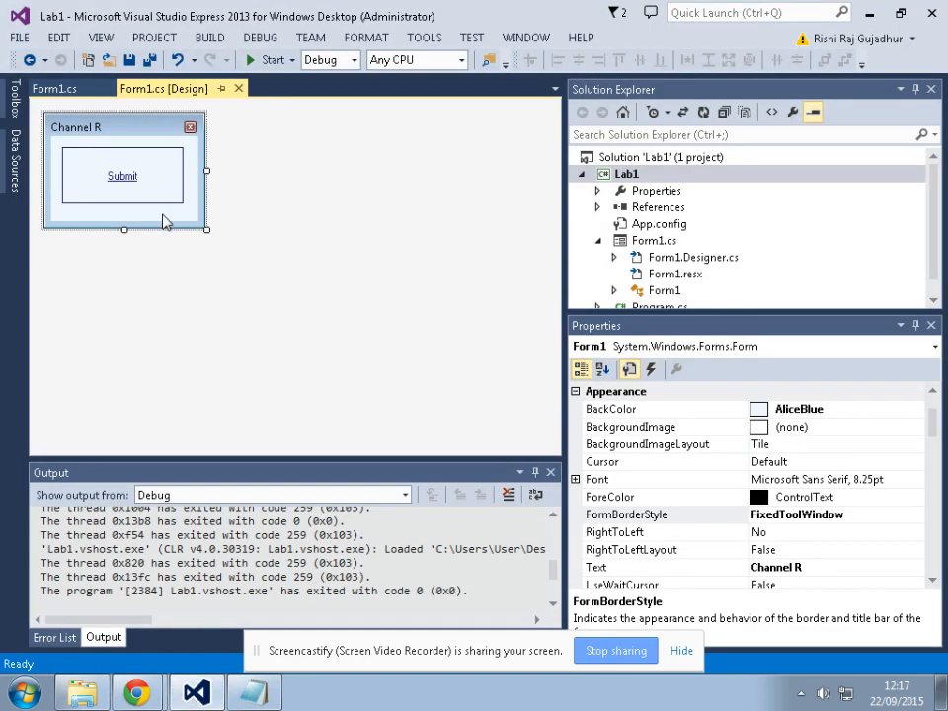
mouse_move(67, 141)
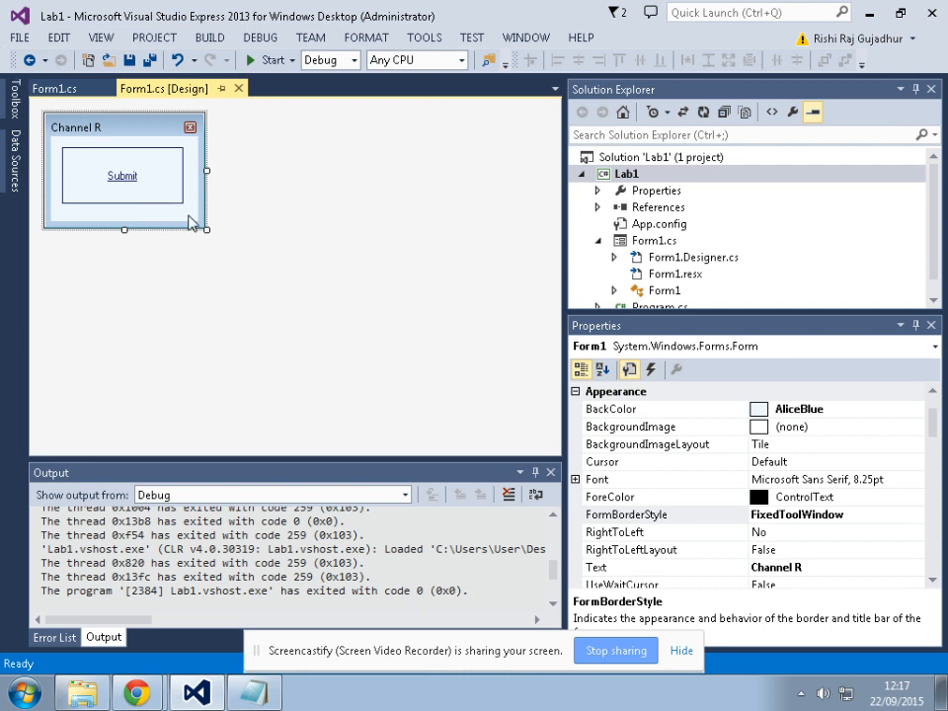
click(54, 88)
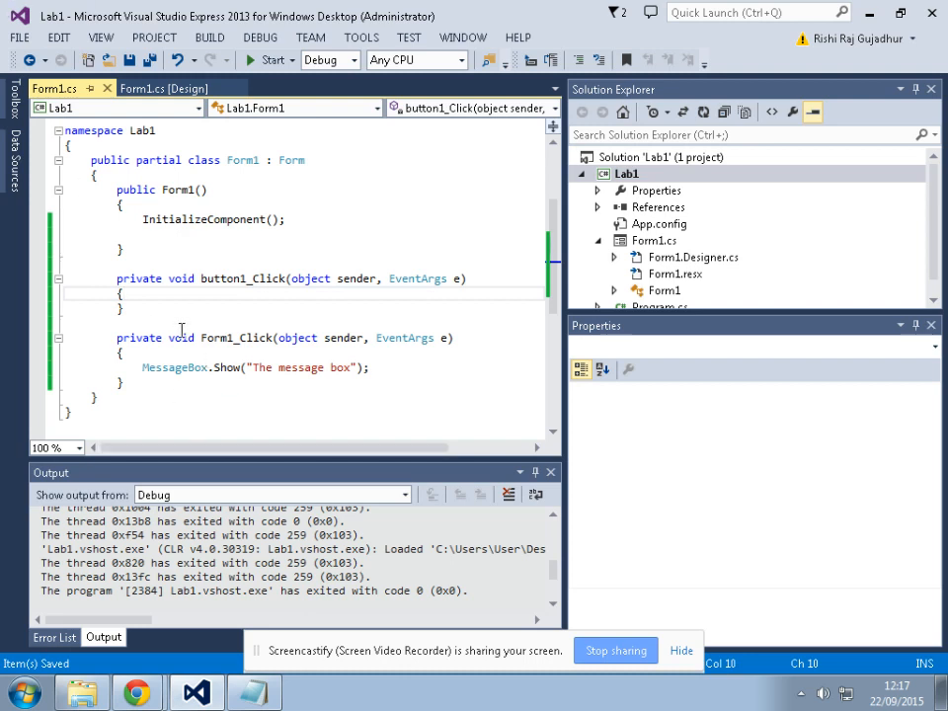
Insert blank lines below the Form1 constructor, above button1_Click
text(#)
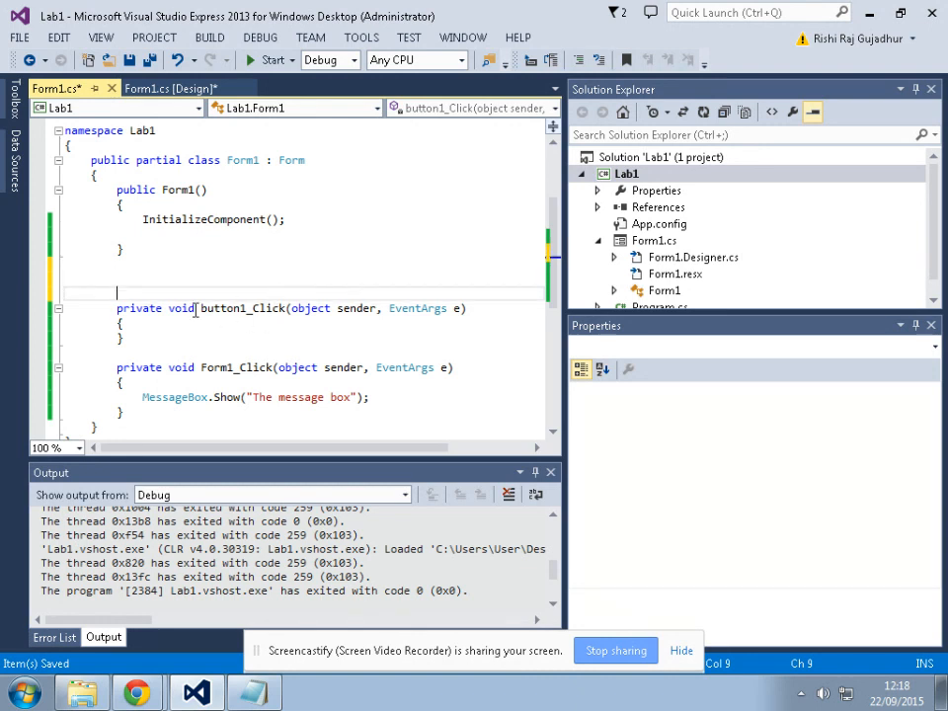
mouse_move(146, 284)
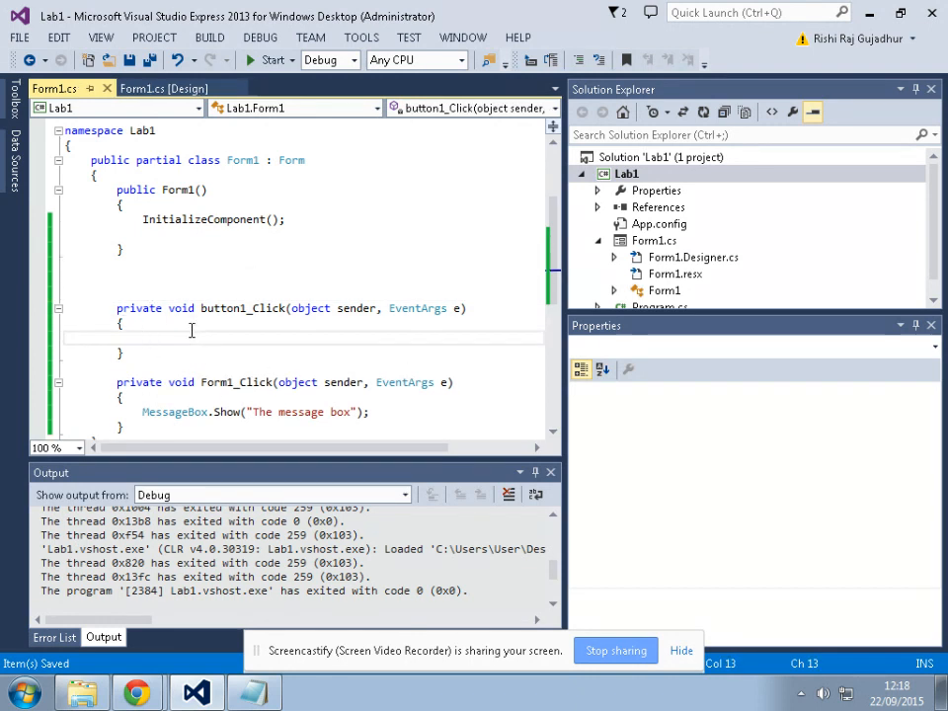
click(143, 336)
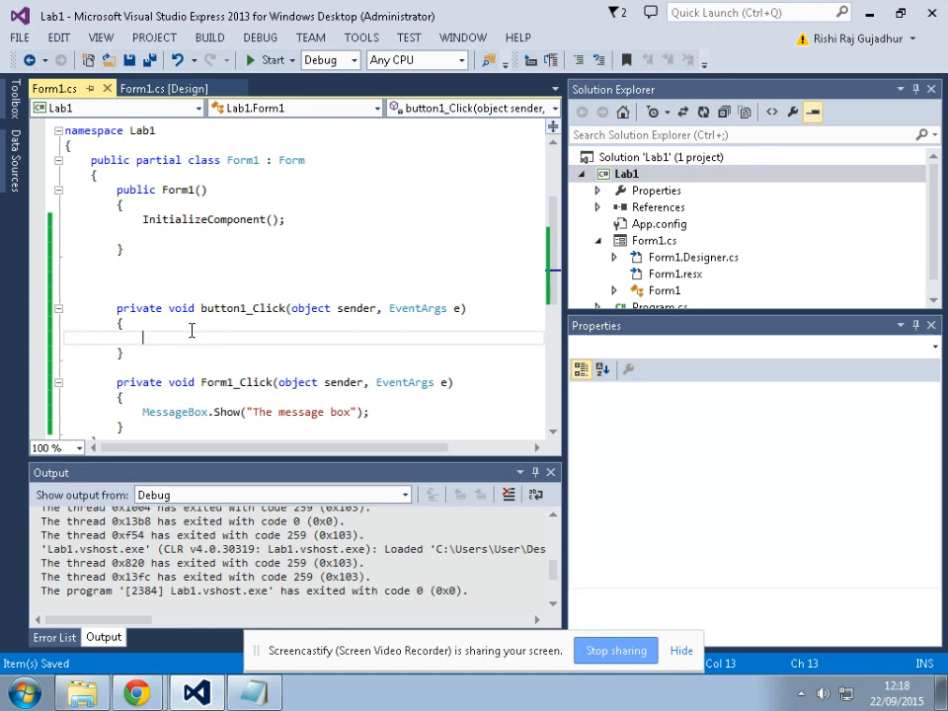
click(168, 279)
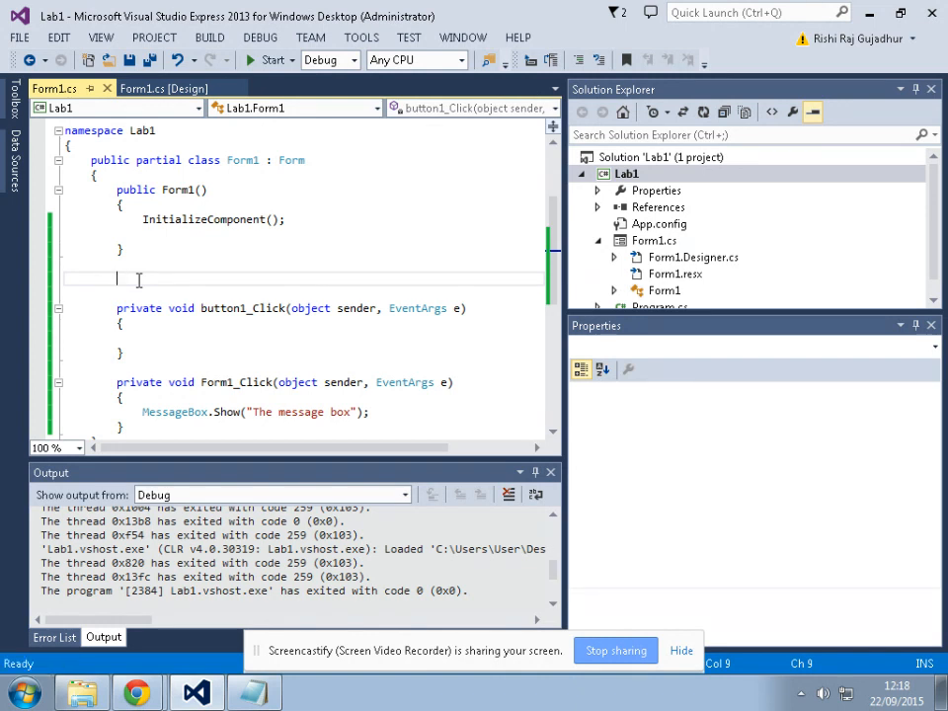
Write public void myMethod() containing MessageBox.Show("Hello World")
text(public)
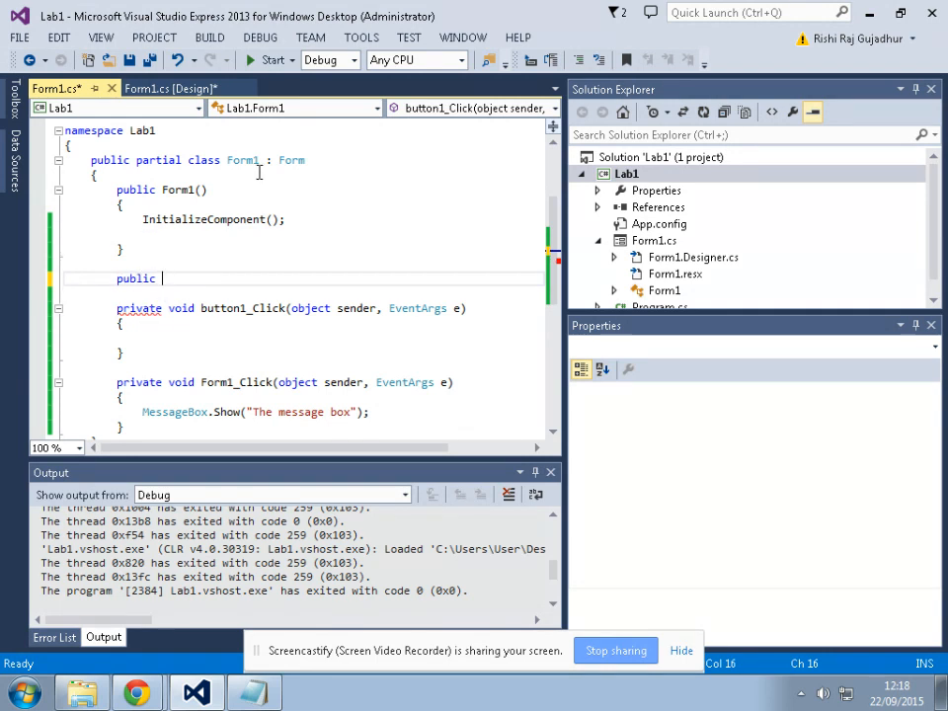
text(void)
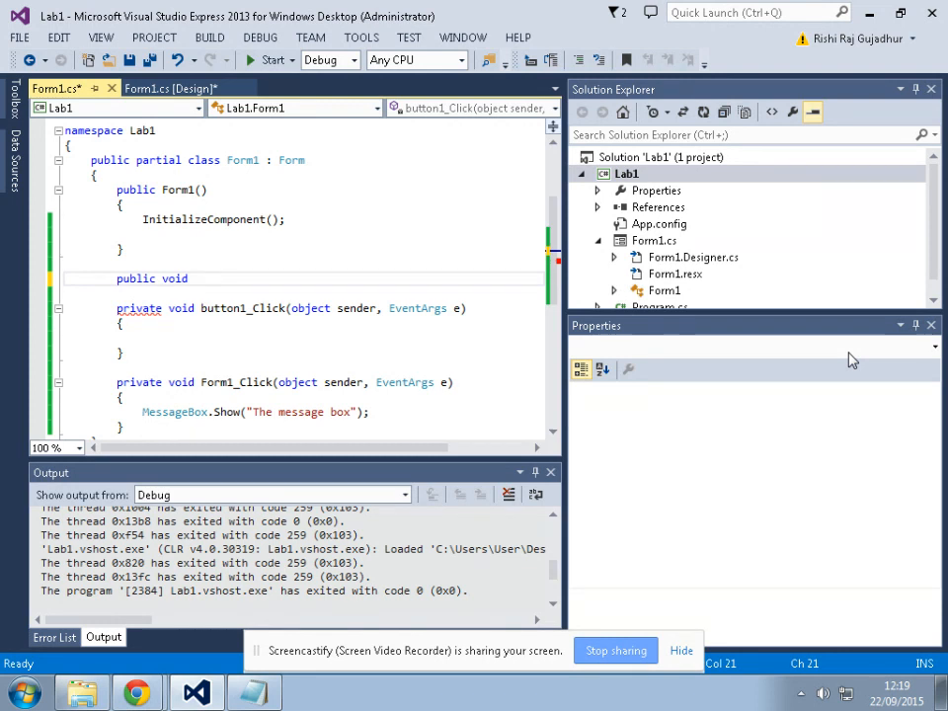
text(myMethod()
text({)
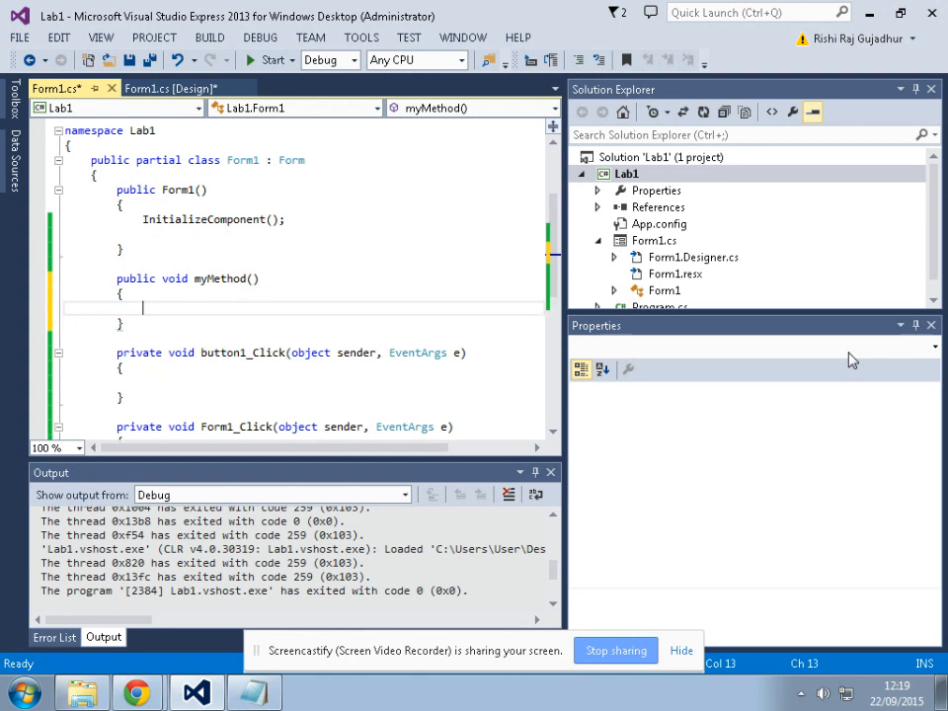
key(ctrl+s)
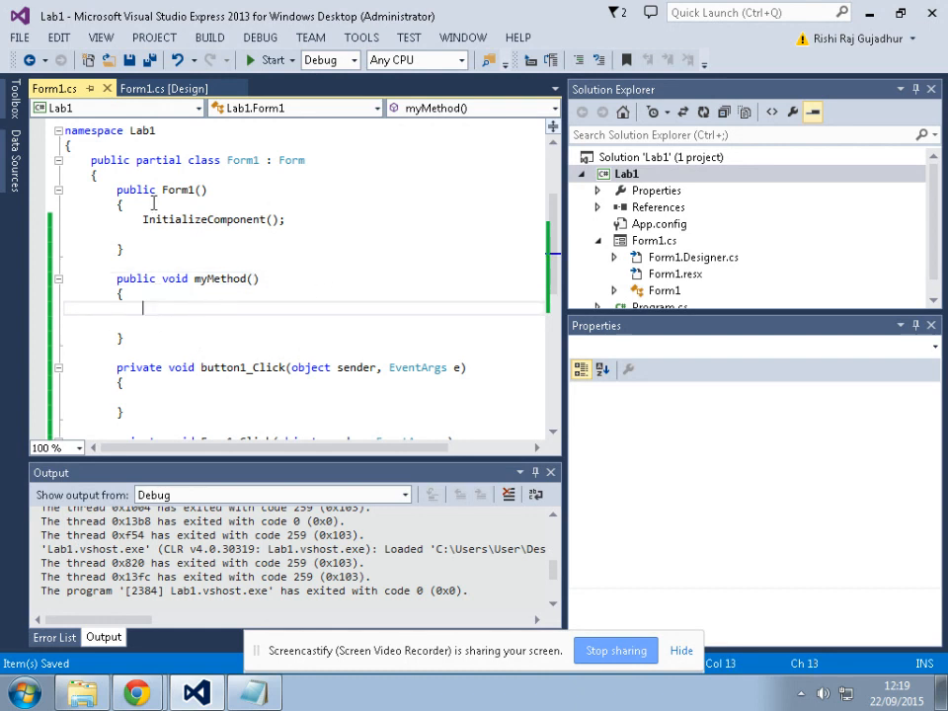
mouse_move(224, 322)
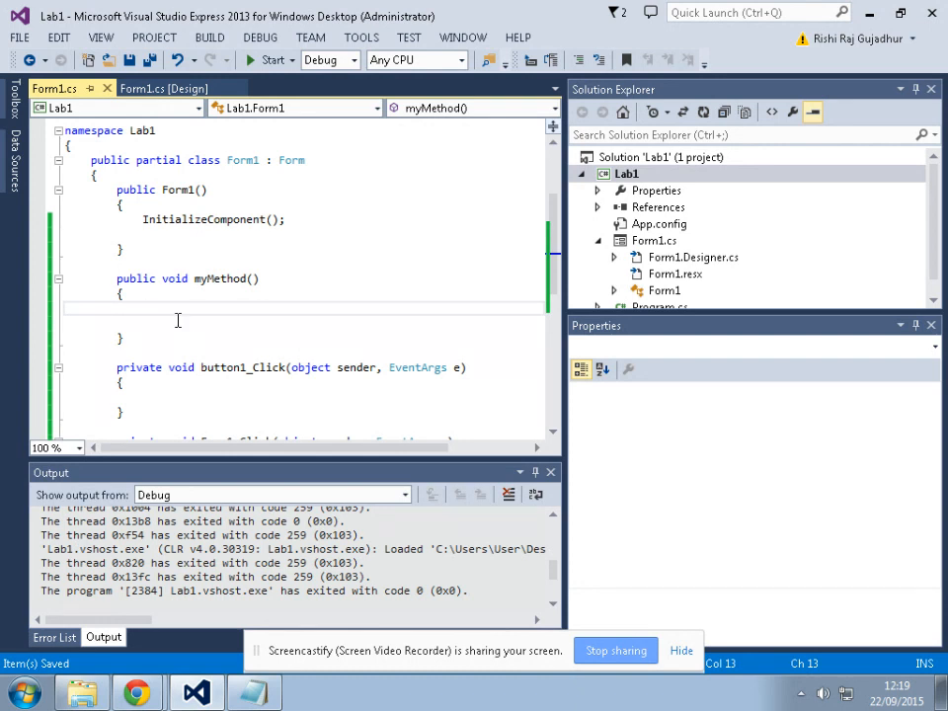
mouse_move(169, 342)
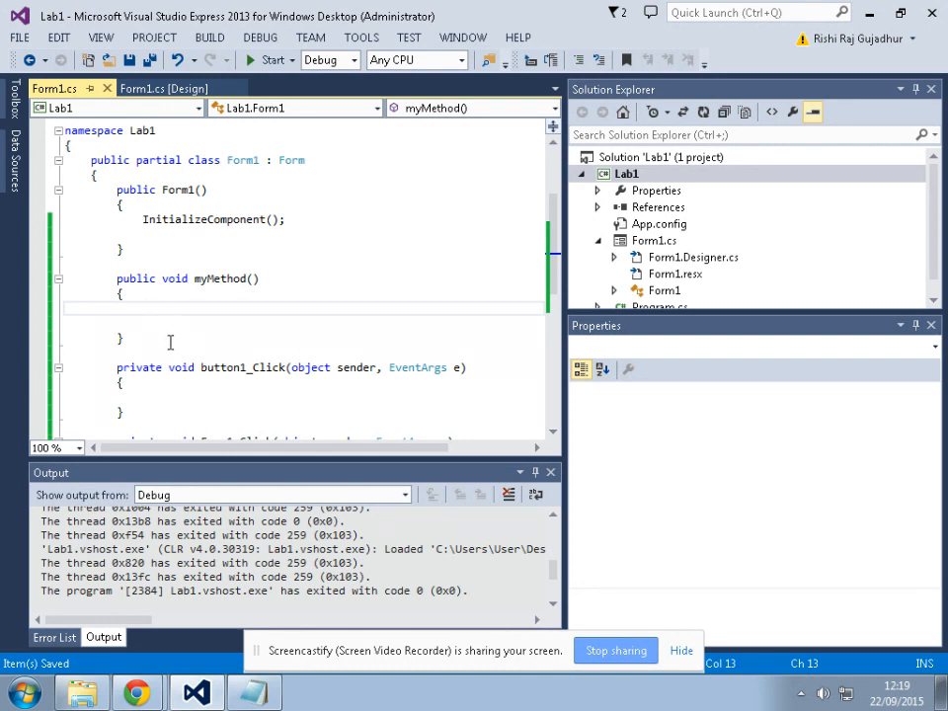
text(me)
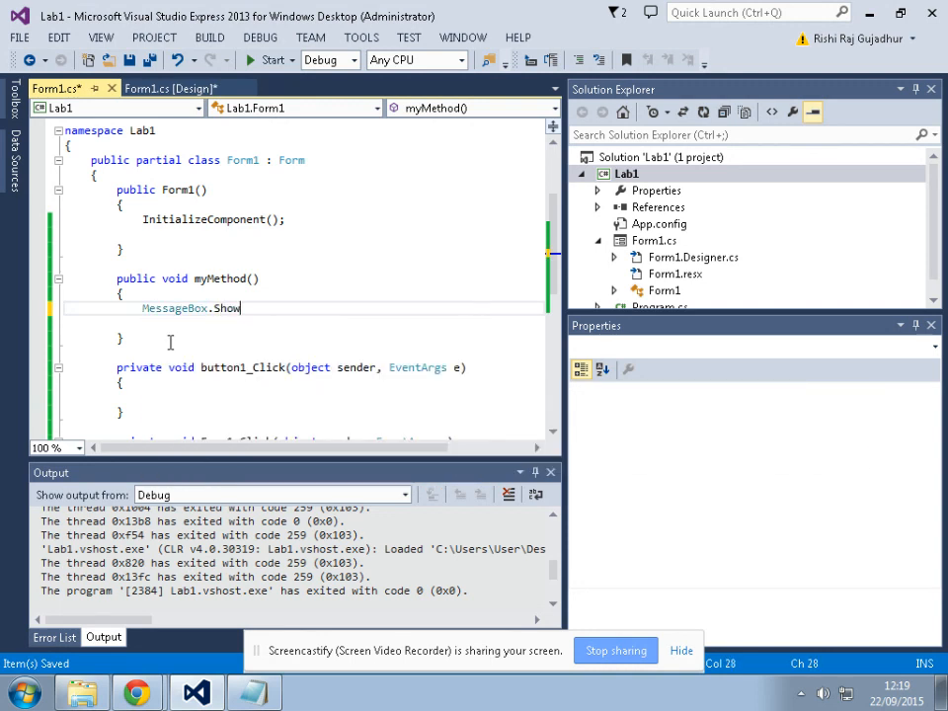
text((""))
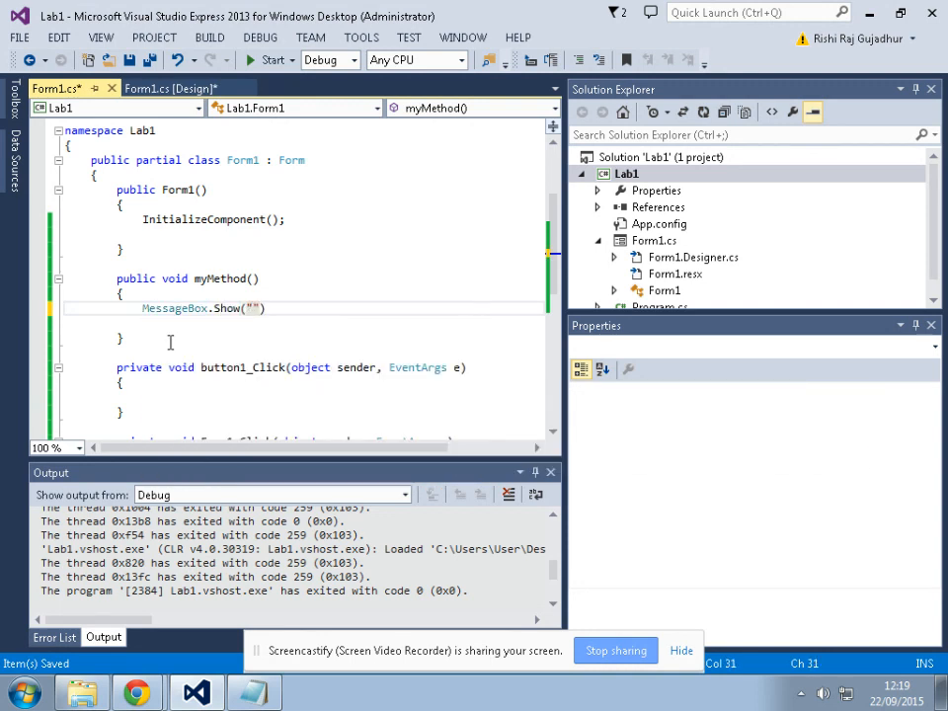
text(Hello Wo)
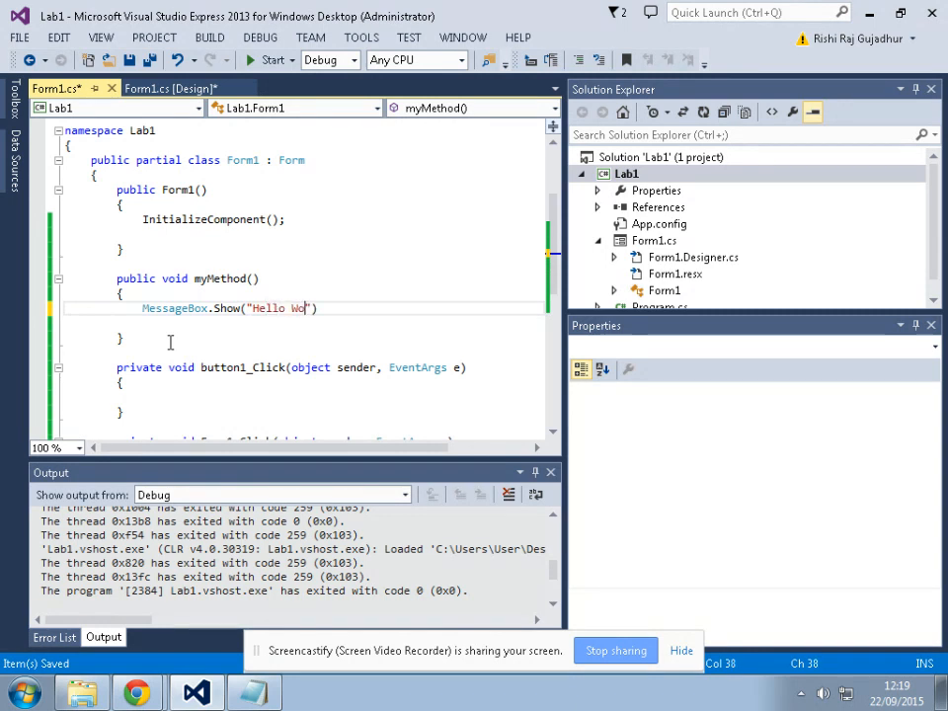
text(rld)
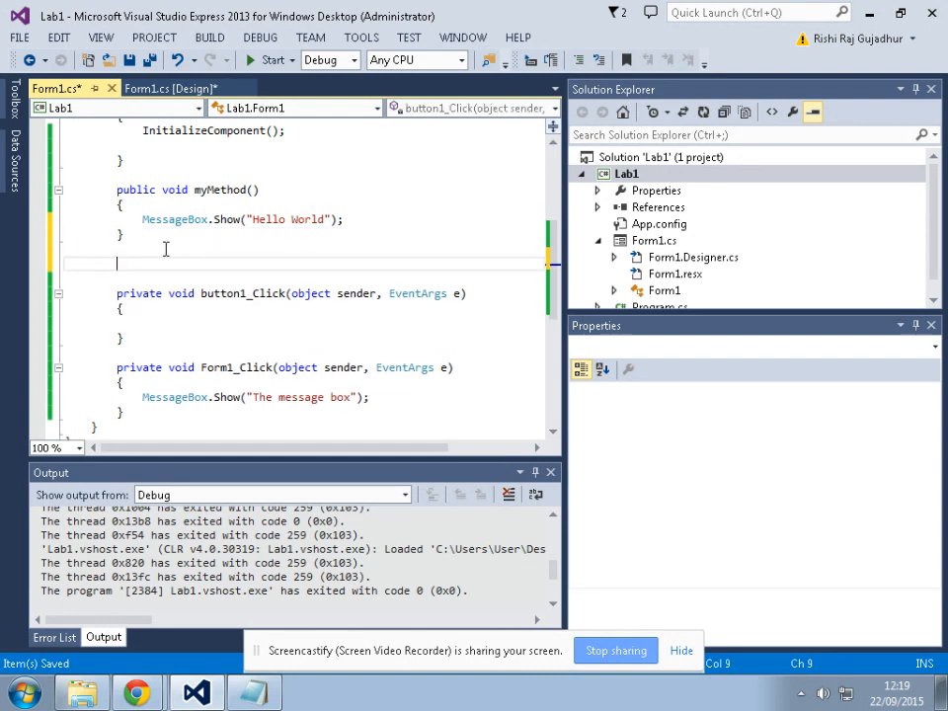
Write public void myMethod2() containing MessageBox.Show("hELLO yOUTUBE")
text(public)
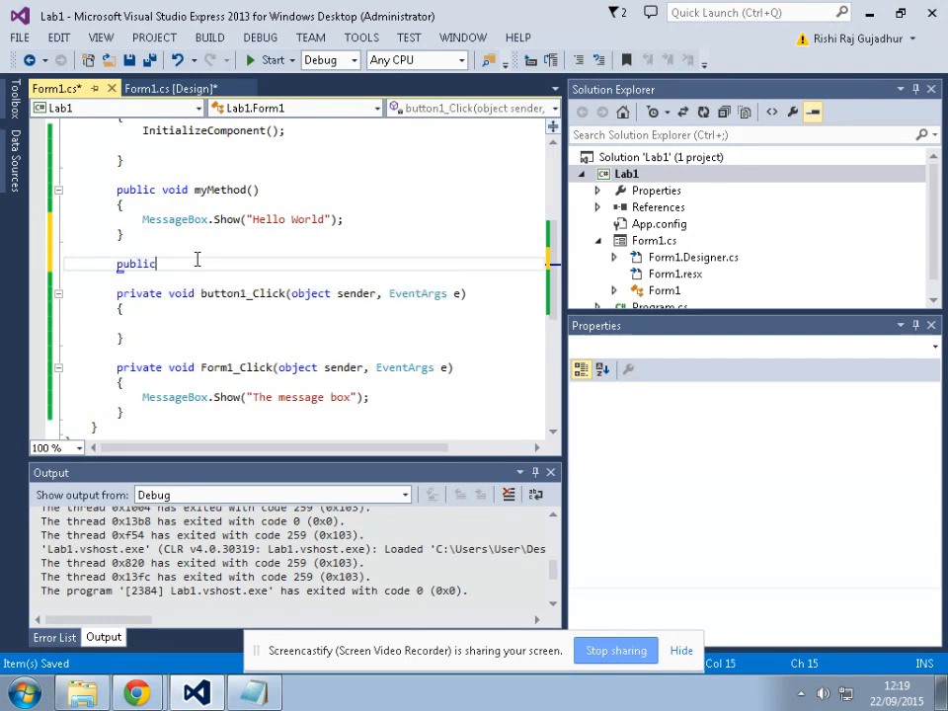
text(void s)
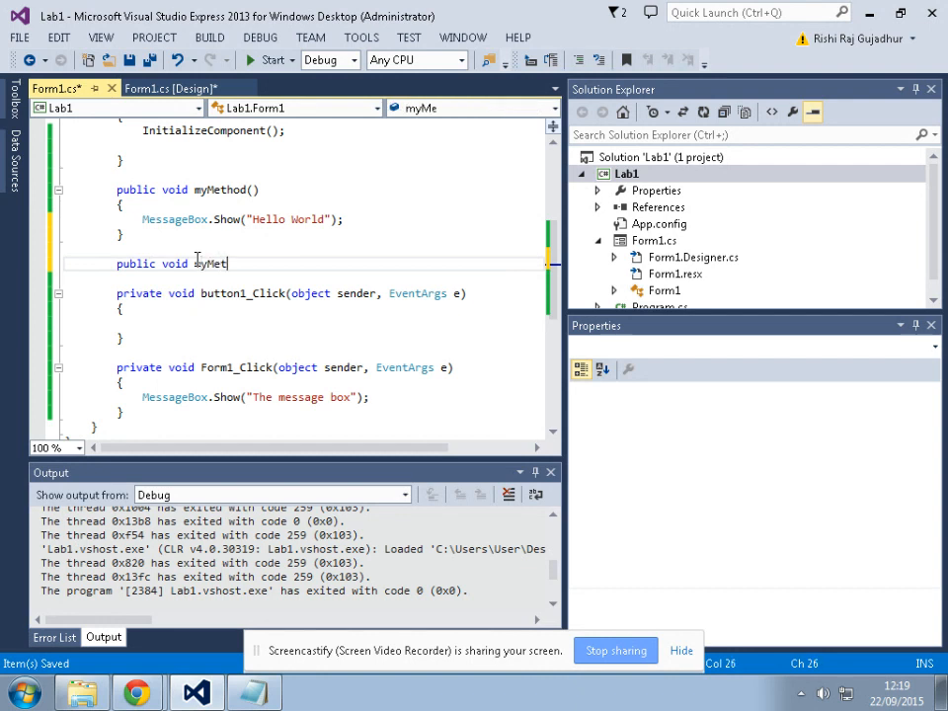
text(hod2(")
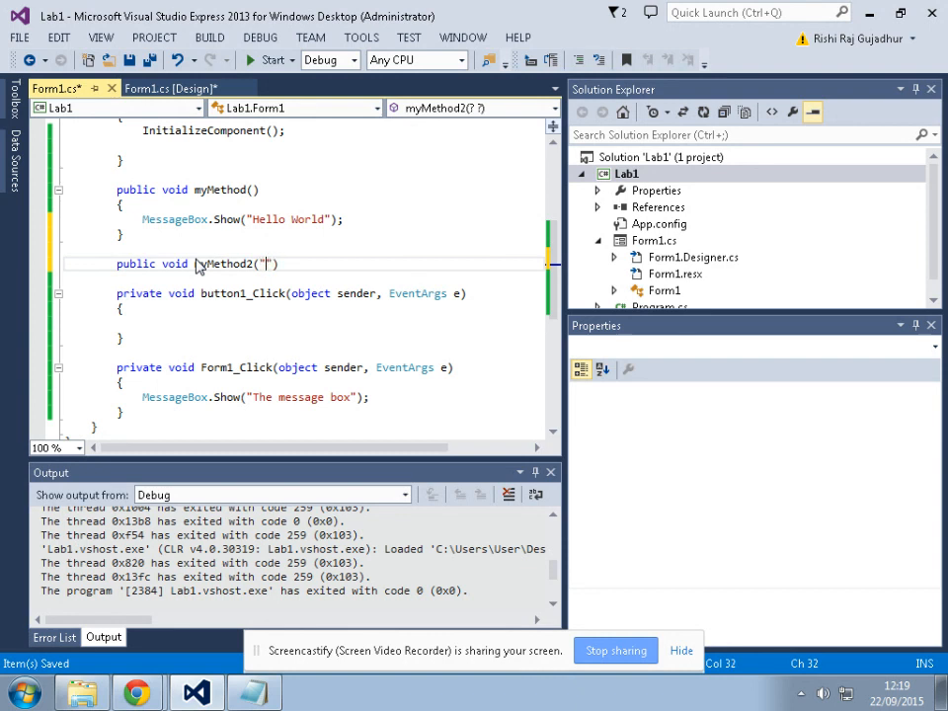
key(Backspace)
text({)
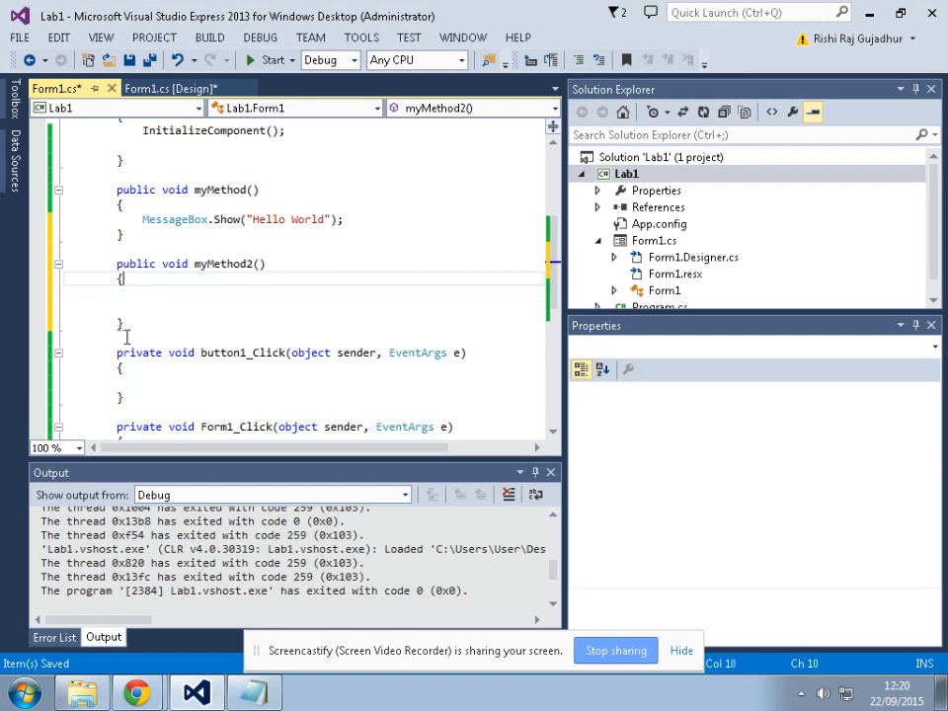
text(MES)
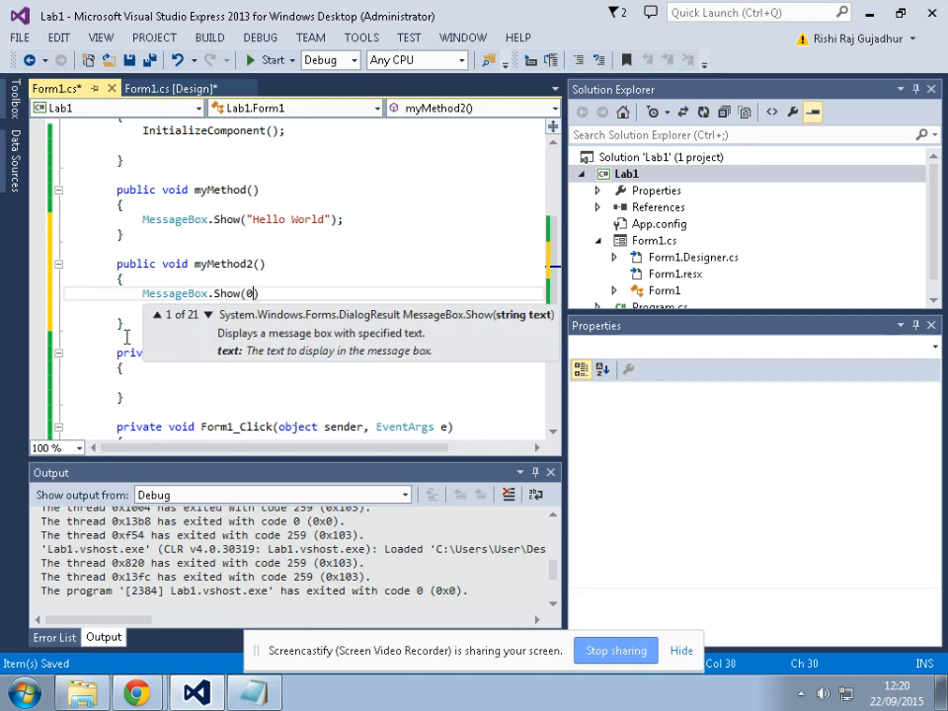
text("")
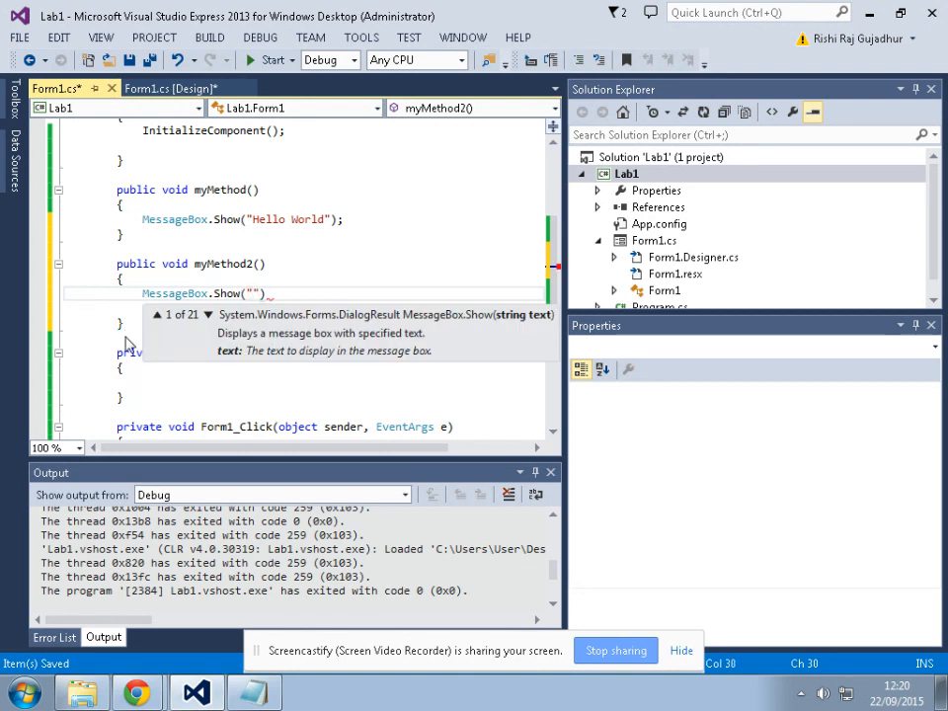
text(hELL)
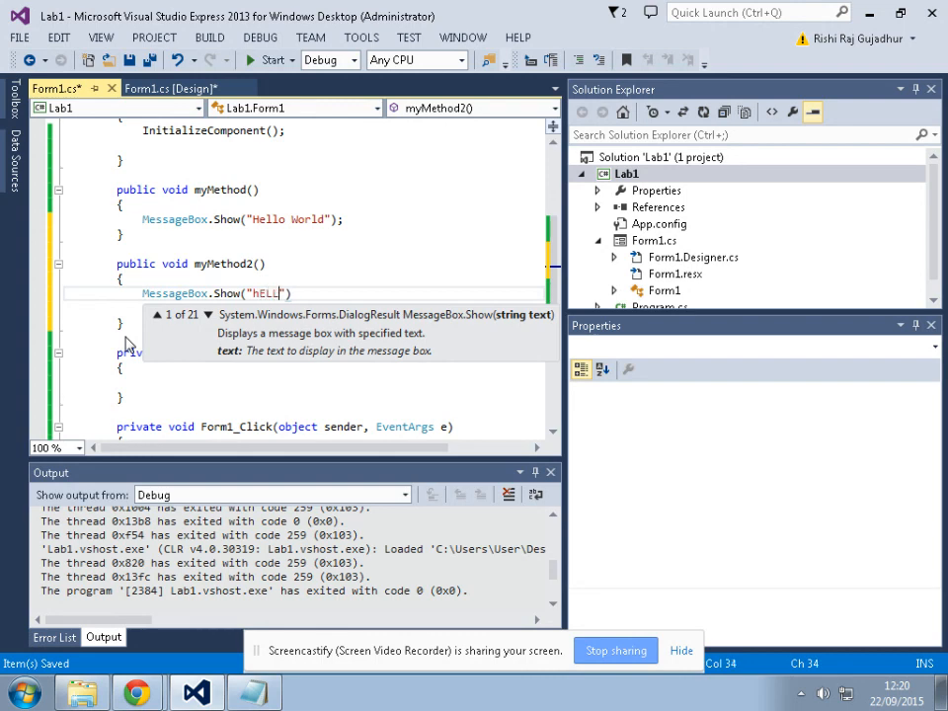
text(O yOUTU)
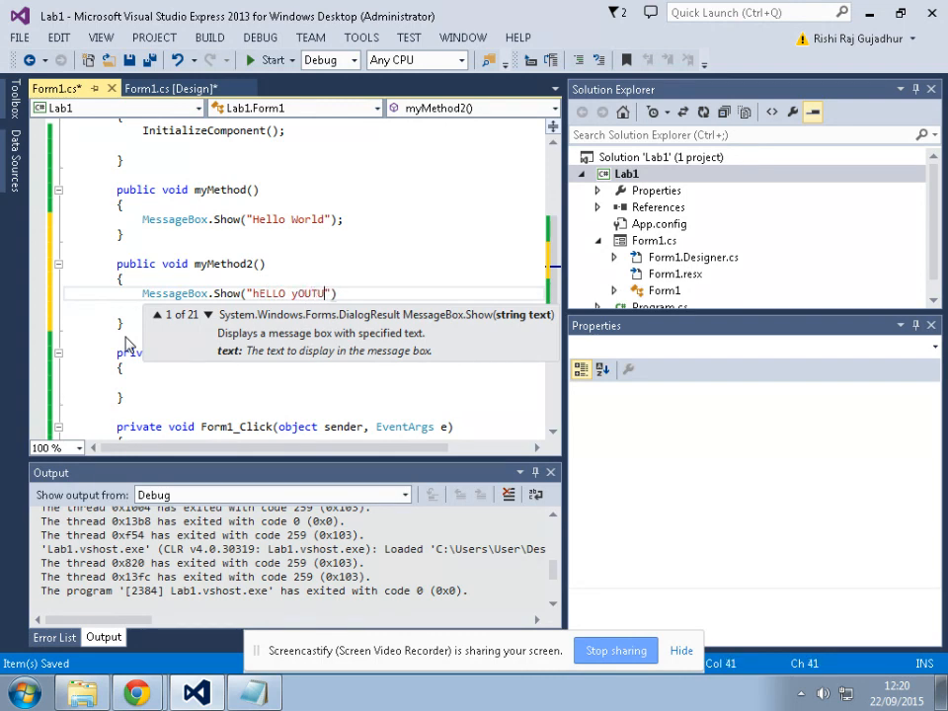
text(BE)
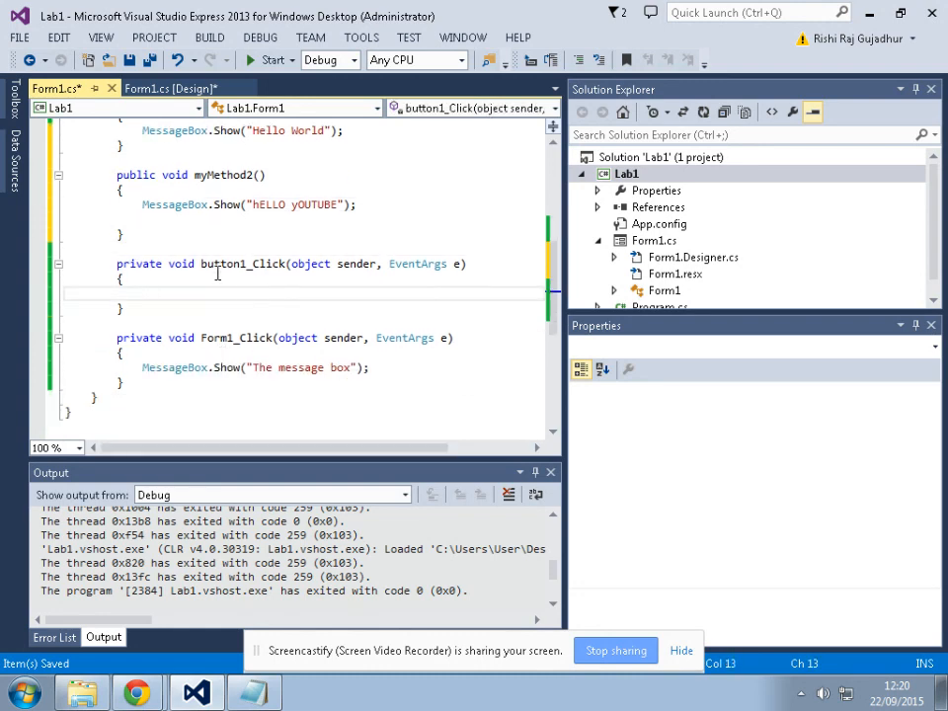
Delete the "The message box" MessageBox.Show call from Form1_Click
scroll(up, 3)
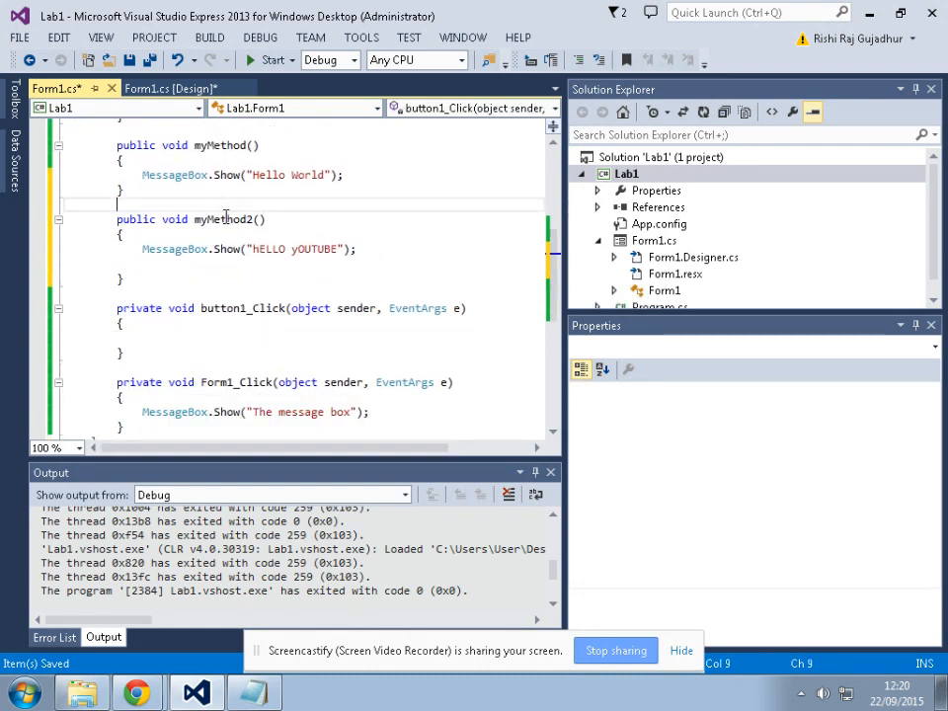
scroll(down, 3)
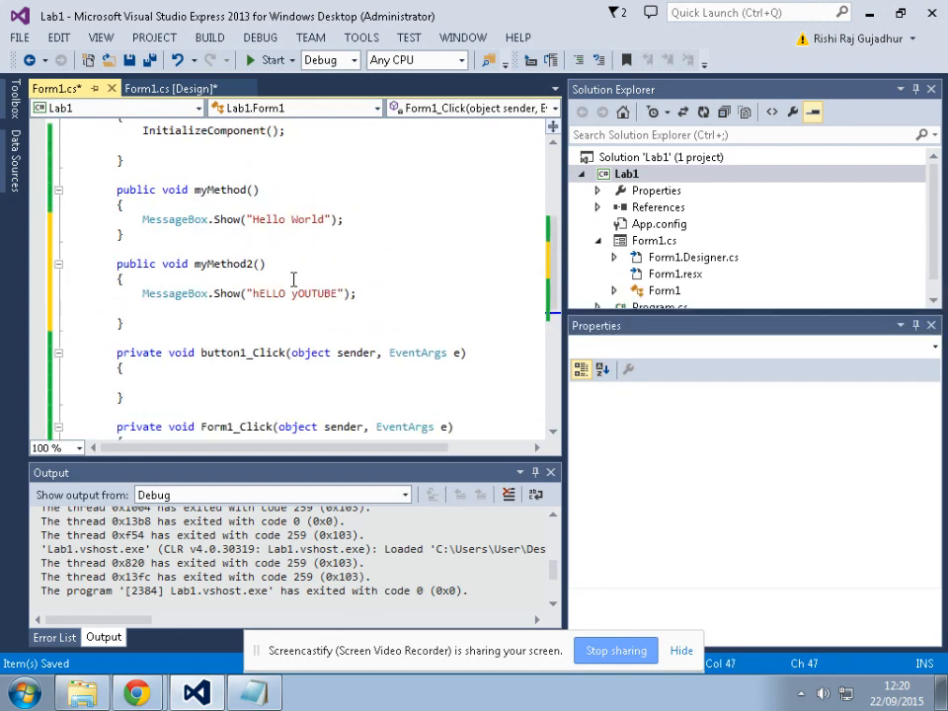
click(165, 314)
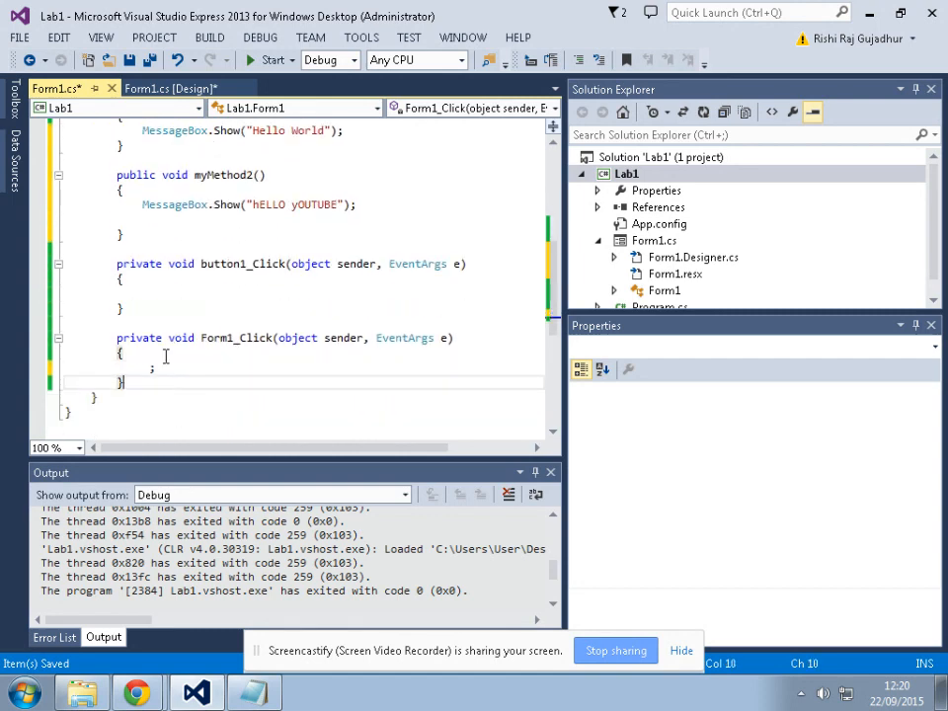
scroll(up, 3)
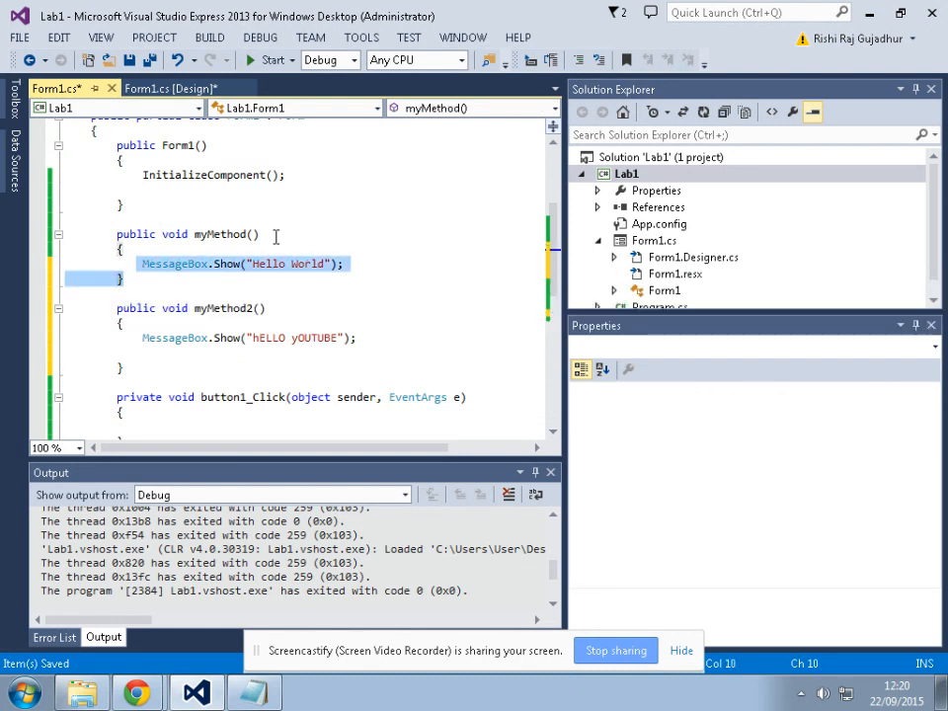
scroll(up, 3)
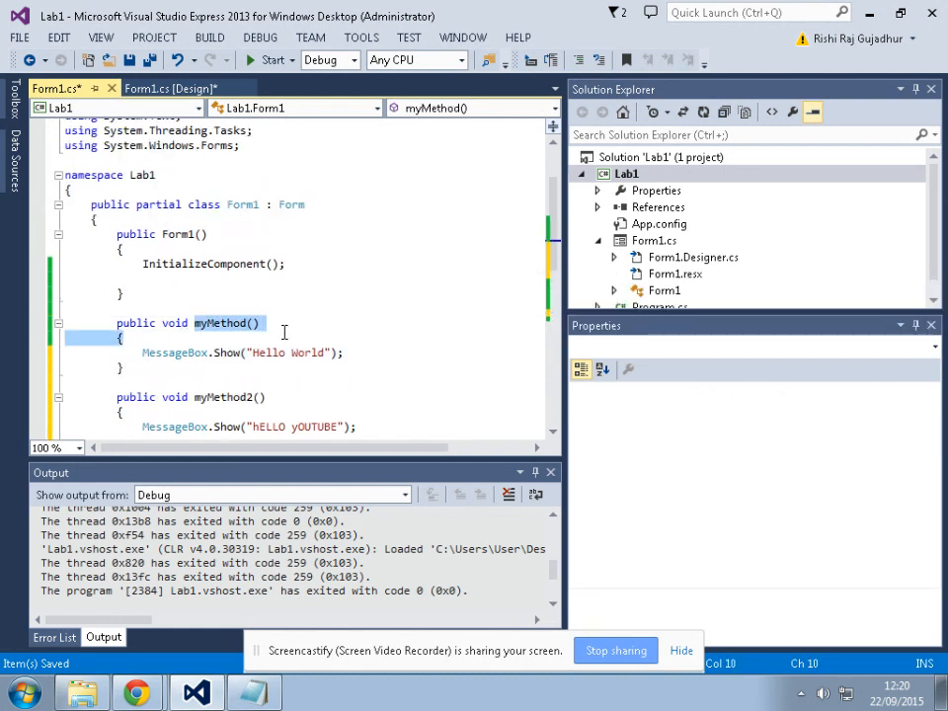
Add myMethod(); after InitializeComponent in the constructor
click(213, 277)
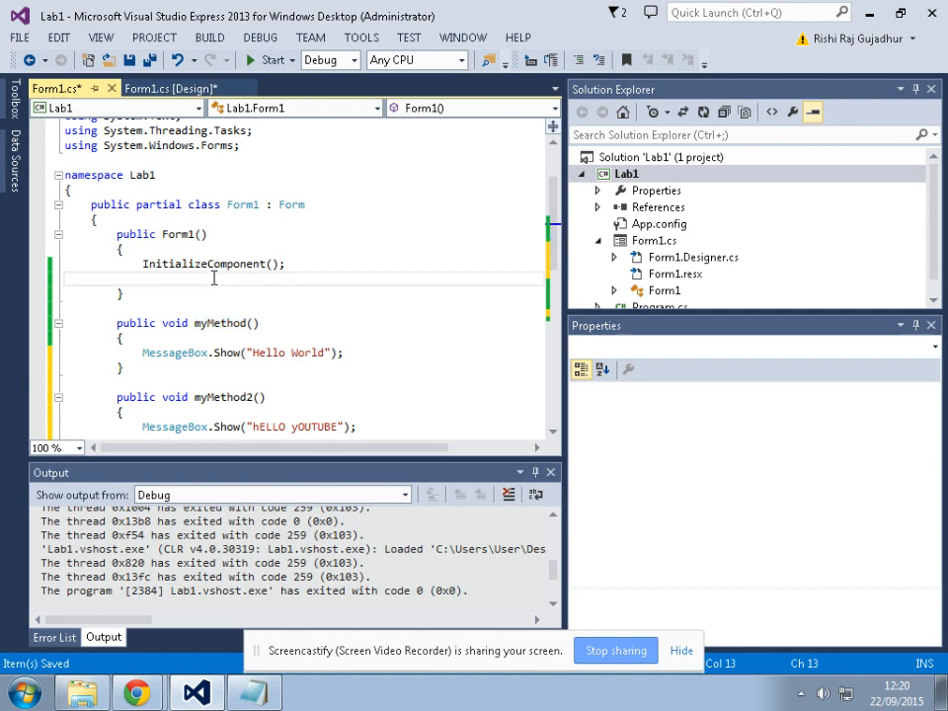
text(myMethod();)
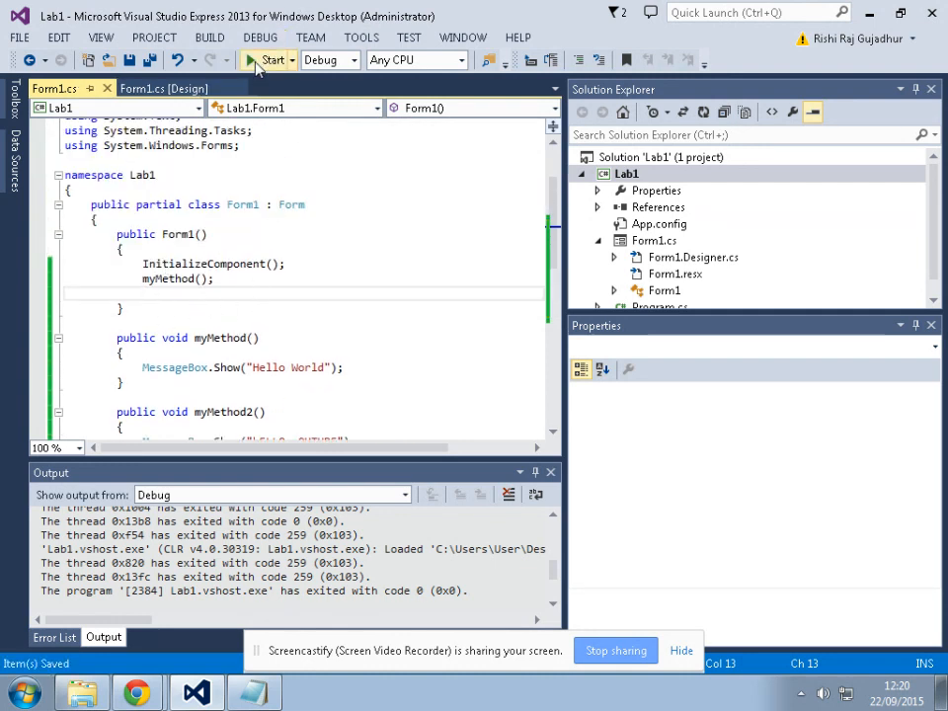
Run Lab1, dismiss the Hello World message, and close the Channel R form
click(273, 60)
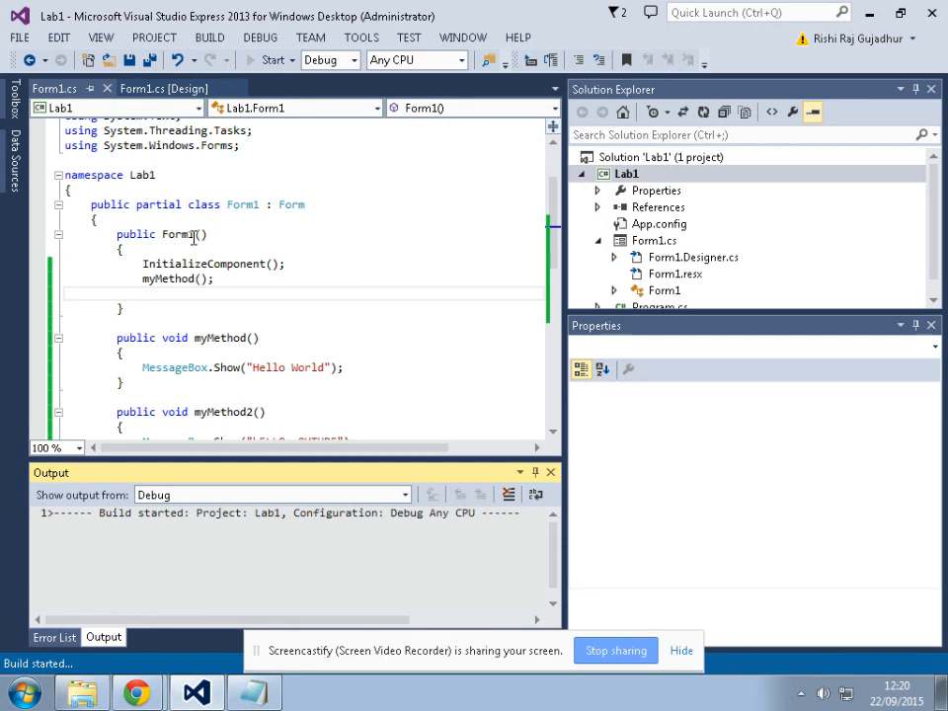
click(271, 60)
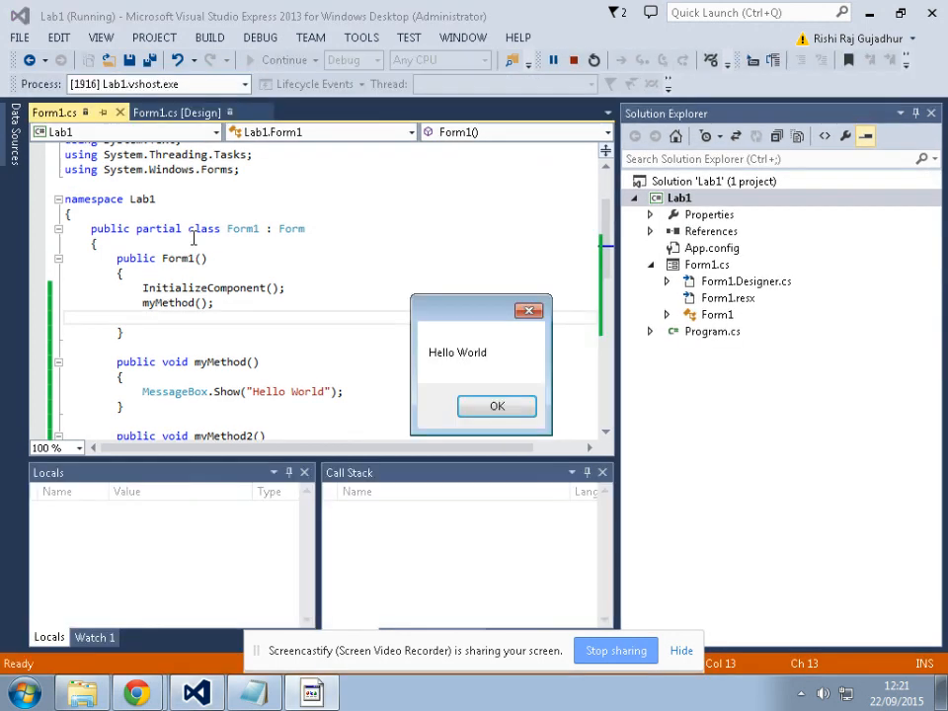
click(496, 405)
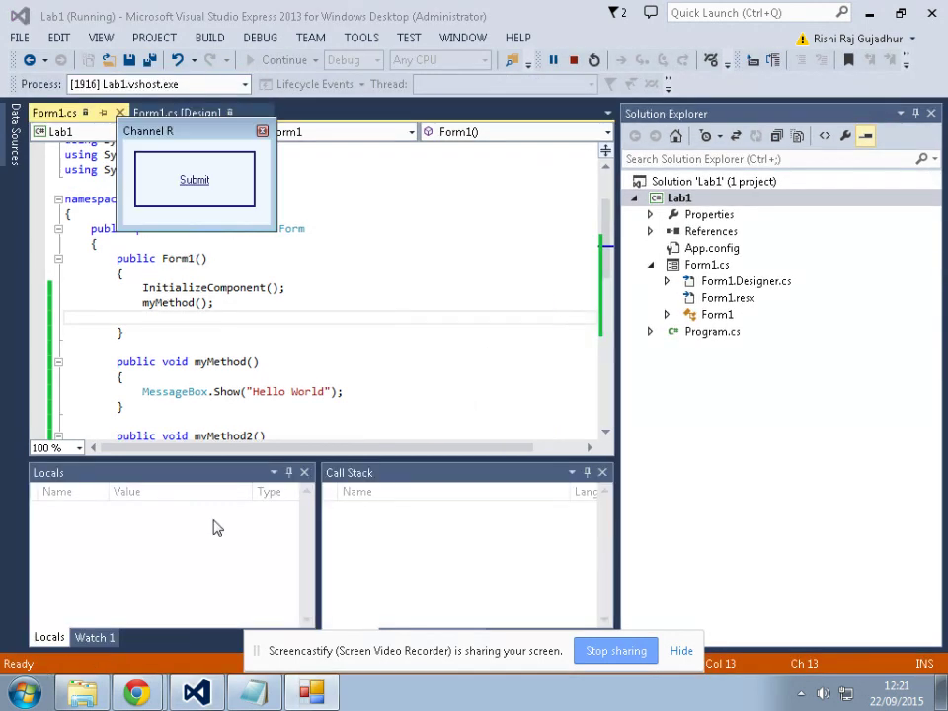
click(594, 61)
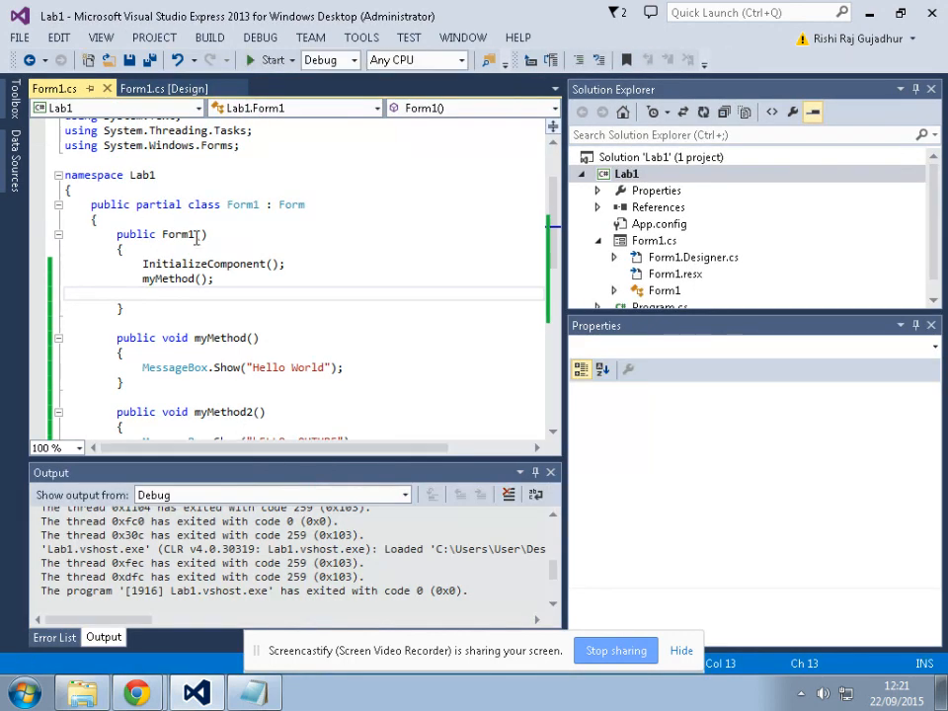
Add a myMethod2(); call to the constructor, fixing the missing semicolon
scroll(down, 3)
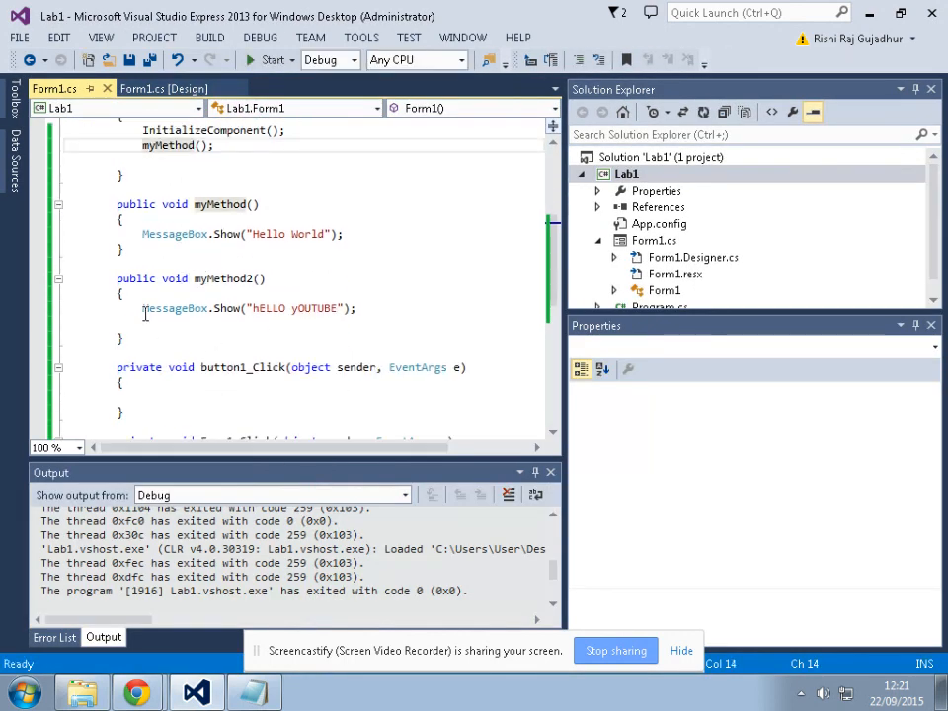
scroll(up, 3)
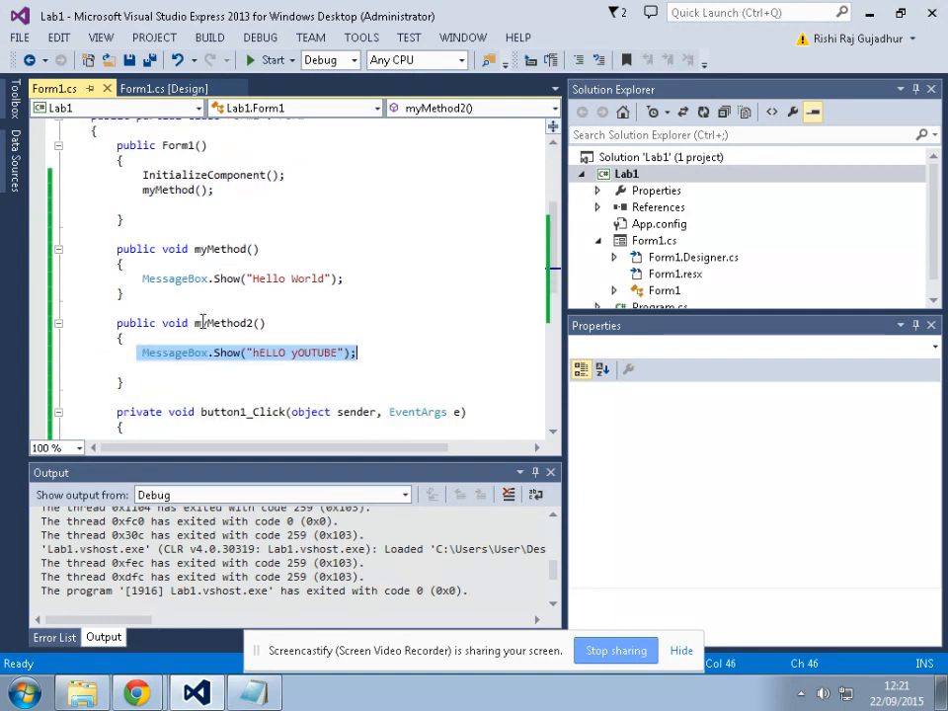
text(myMethod2())
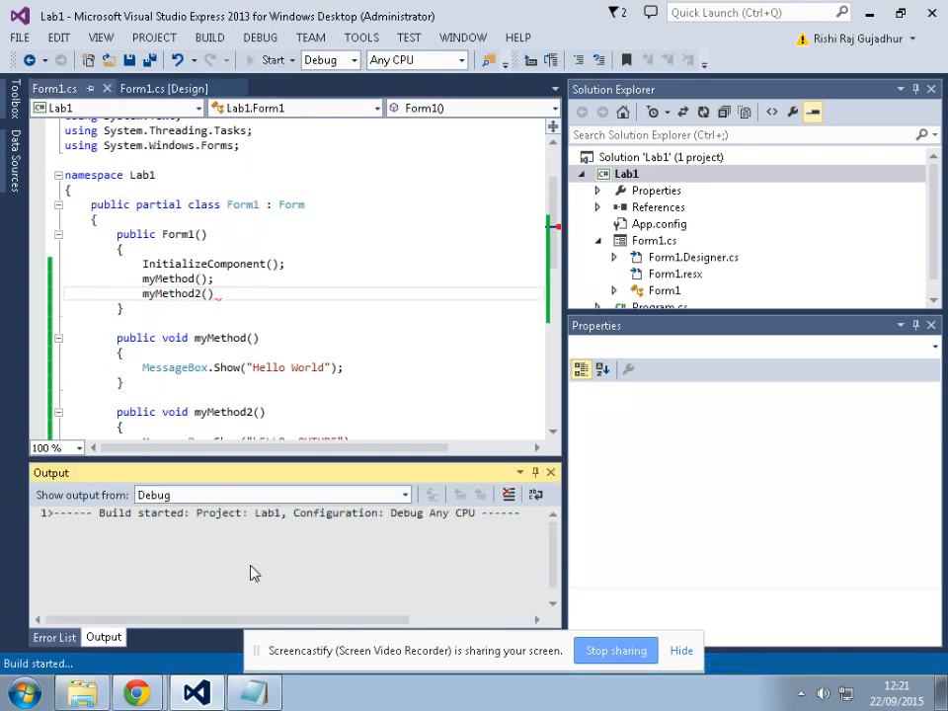
click(55, 636)
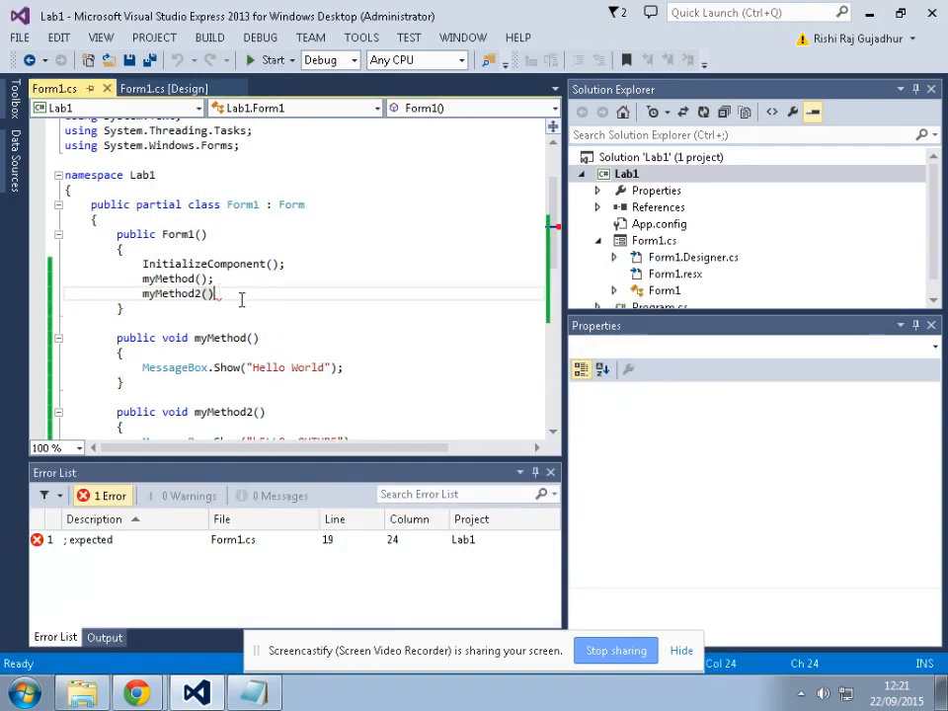
text(;)
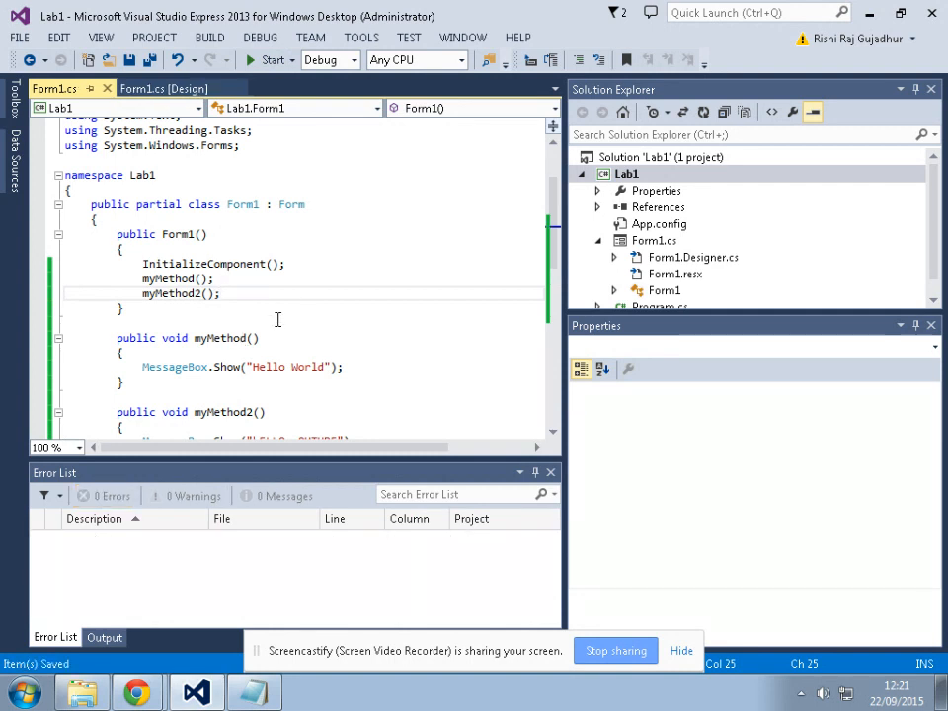
Run Lab1 again, dismiss the hELLO yOUTUBE message, and close the form
click(267, 60)
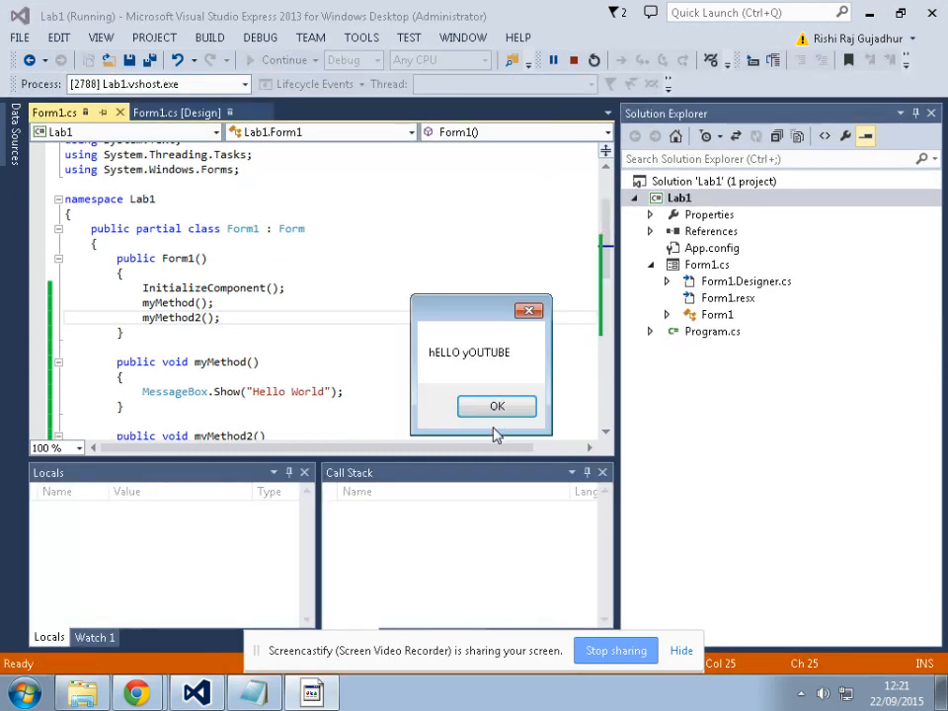
click(496, 406)
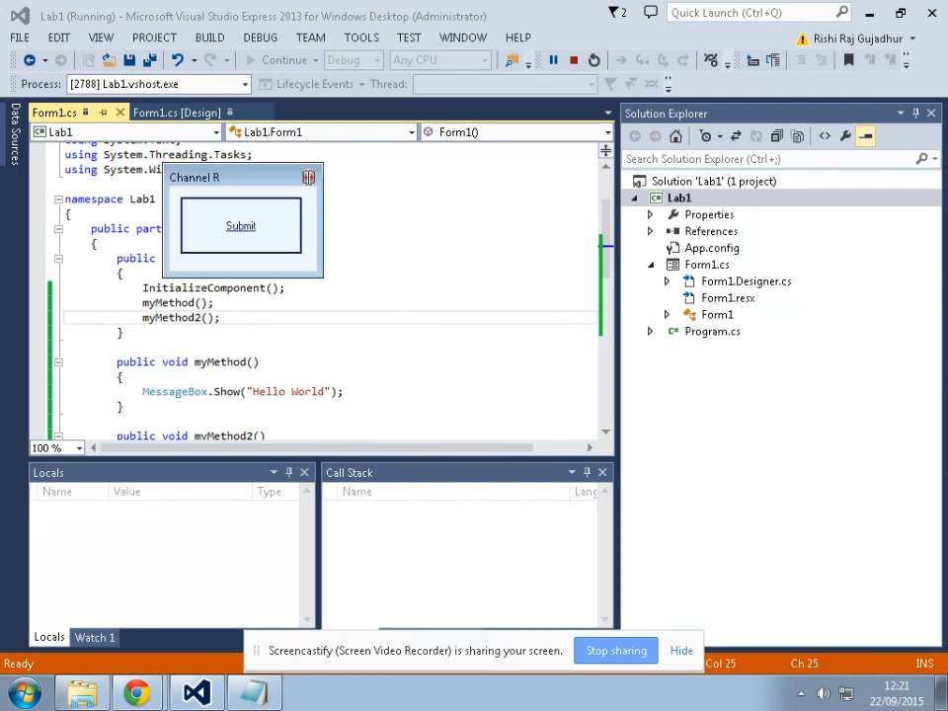
click(574, 60)
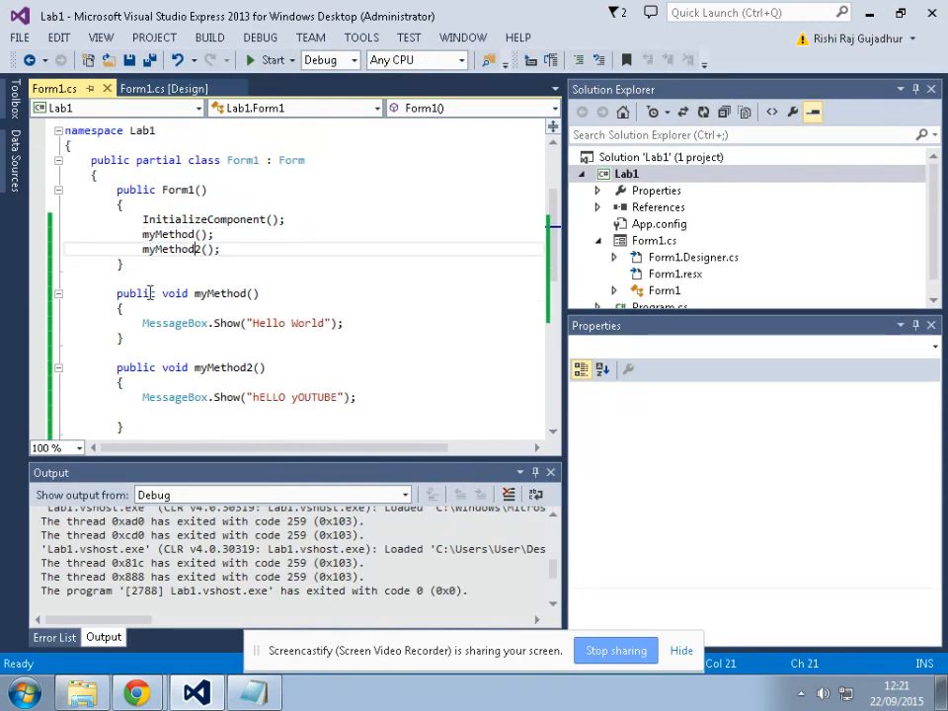
Collapse the myMethod and myMethod2 bodies using the outlining margin
scroll(up, 3)
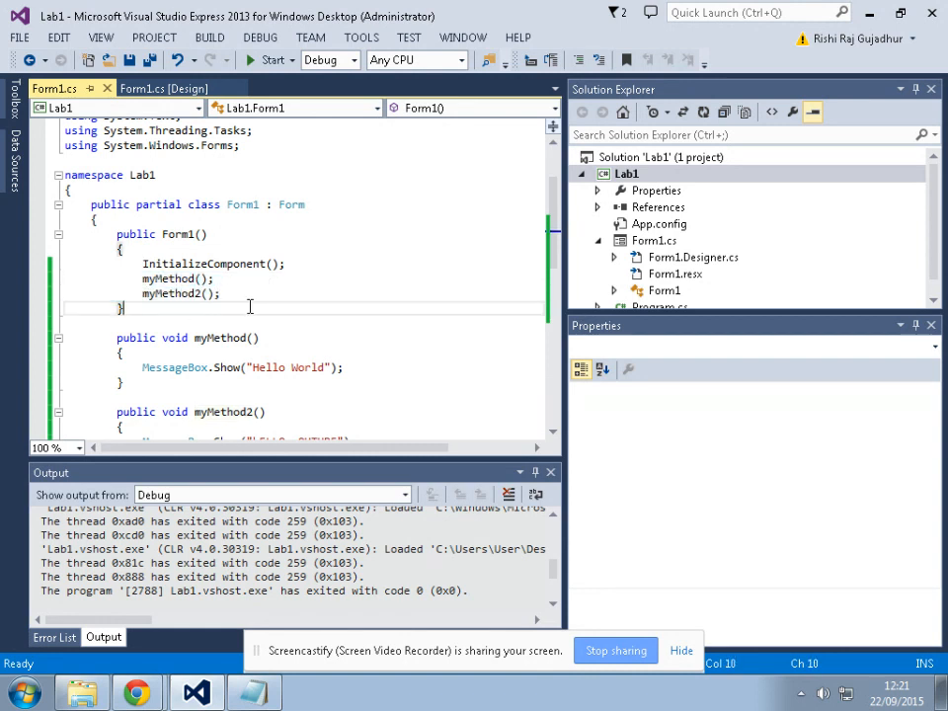
scroll(up, 3)
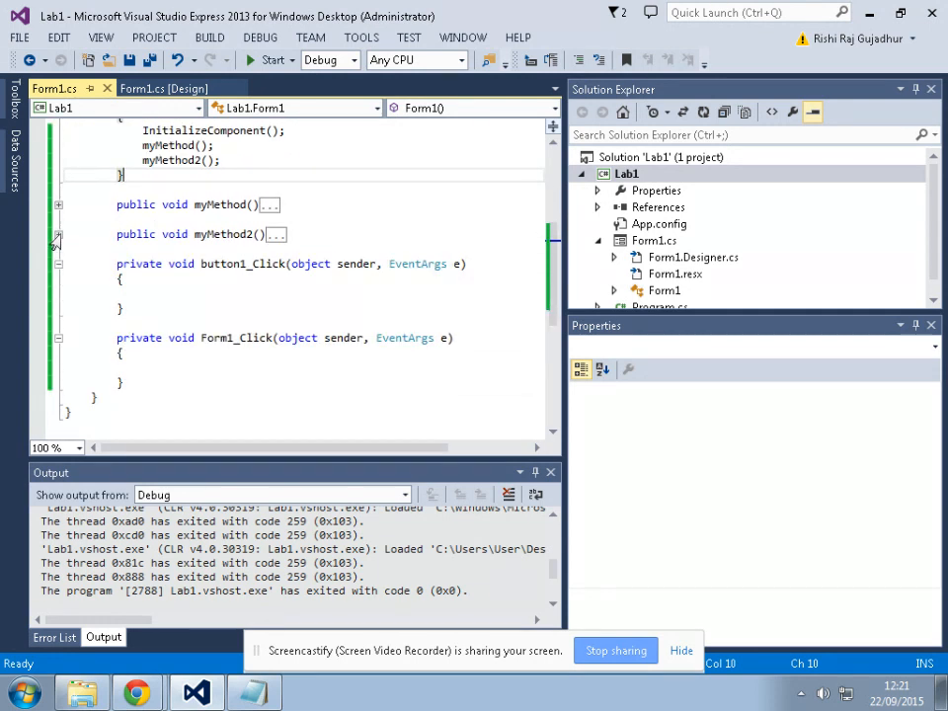
scroll(up, 3)
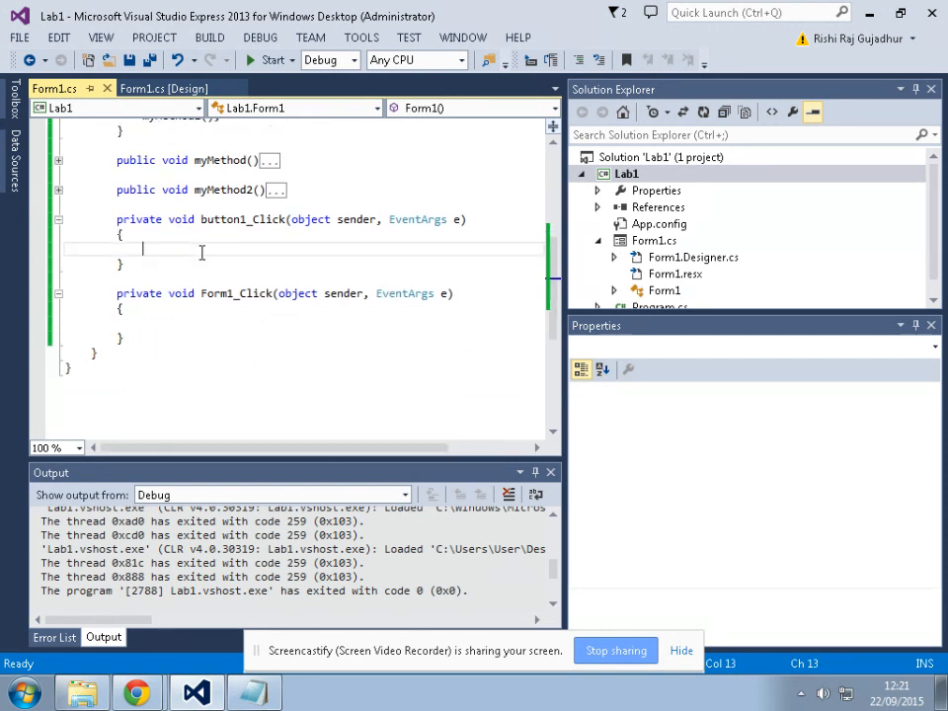
scroll(up, 3)
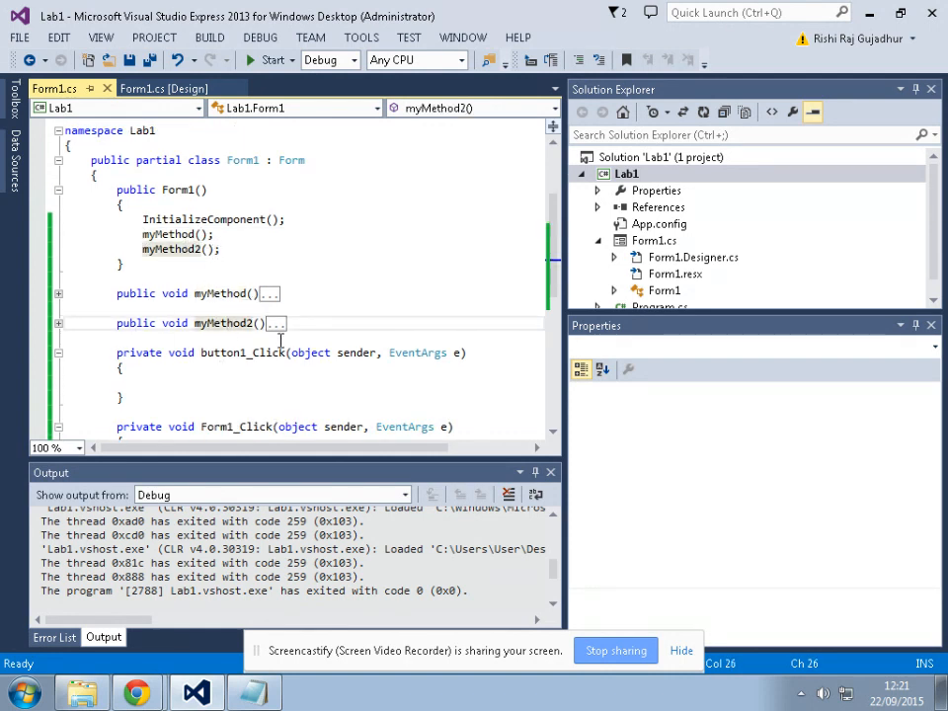
scroll(up, 3)
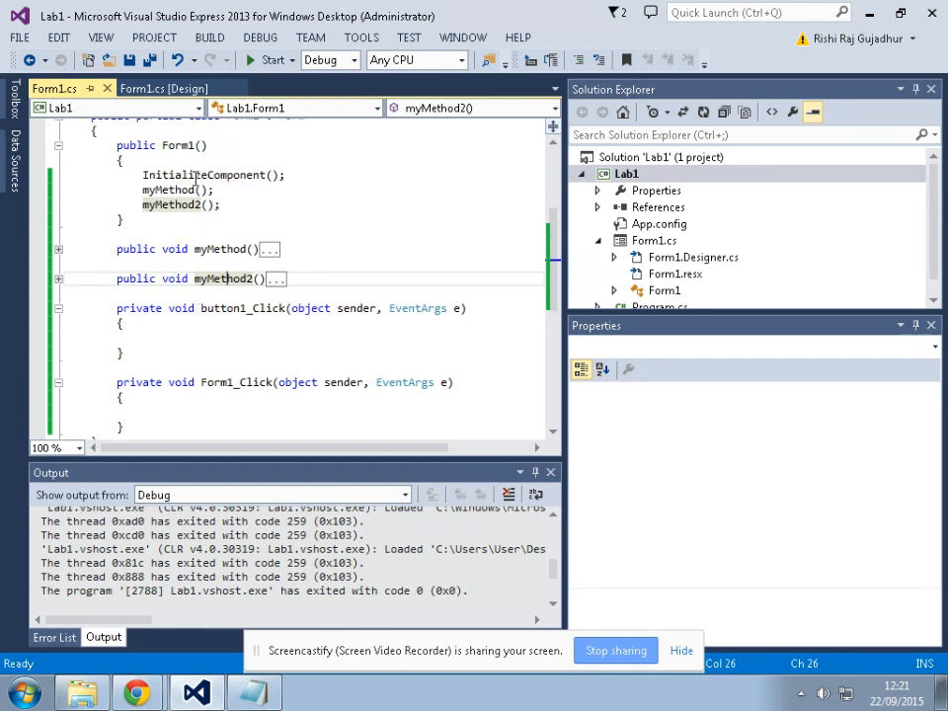
click(177, 188)
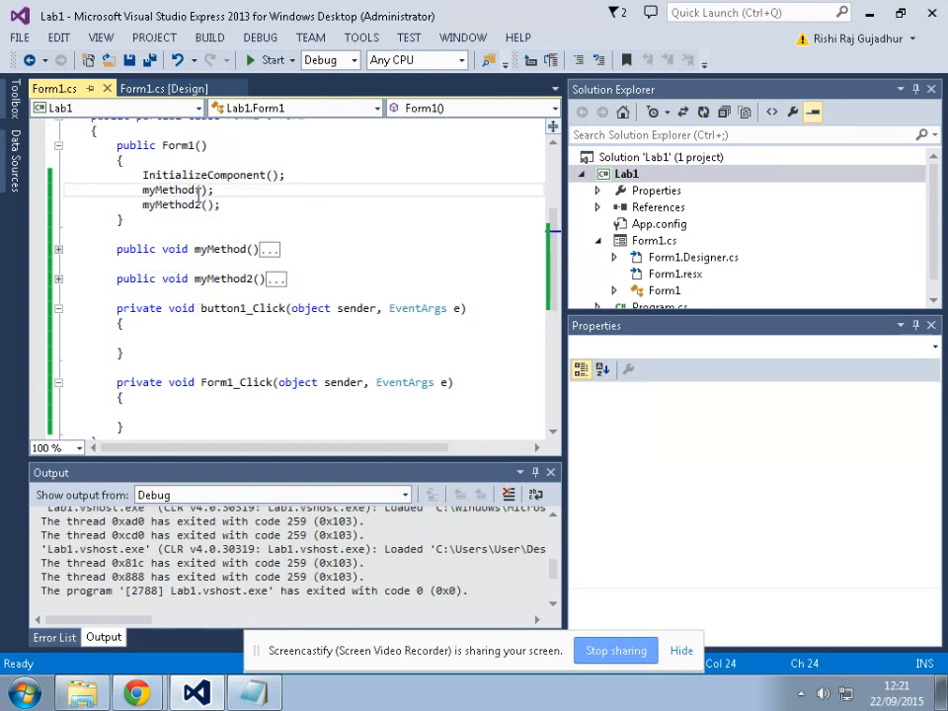